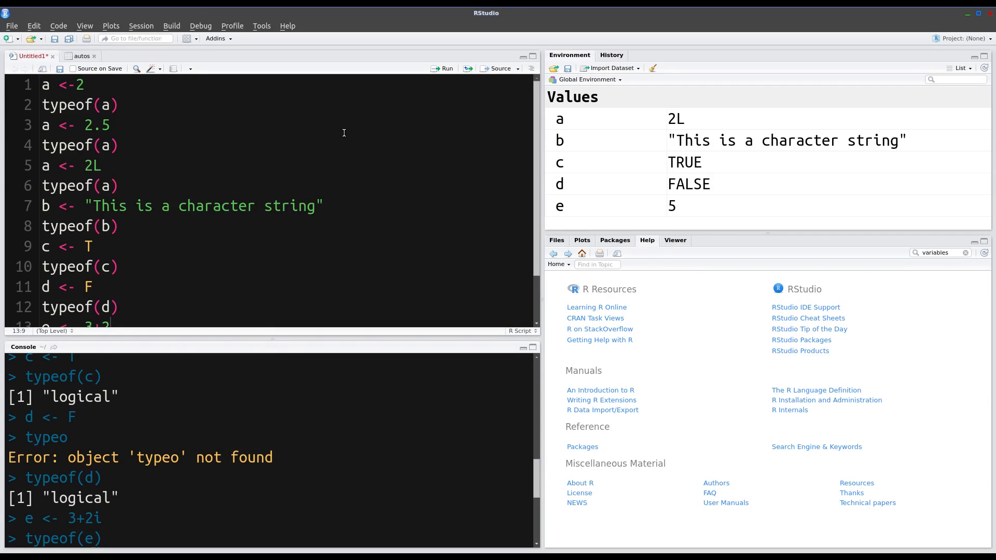
mouse_move(141, 281)
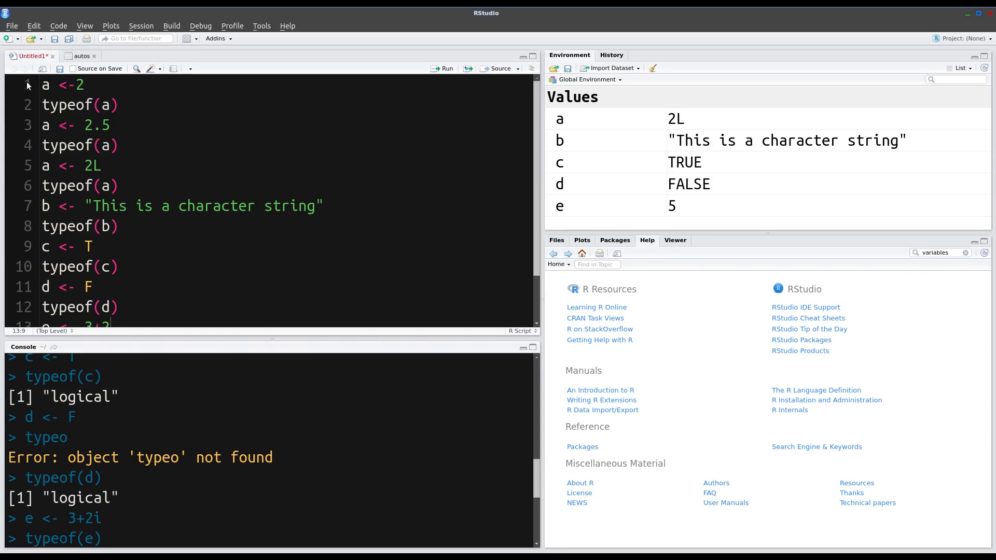
Step: Focus the untitled script editor to clear out the old type-checking code
click(41, 85)
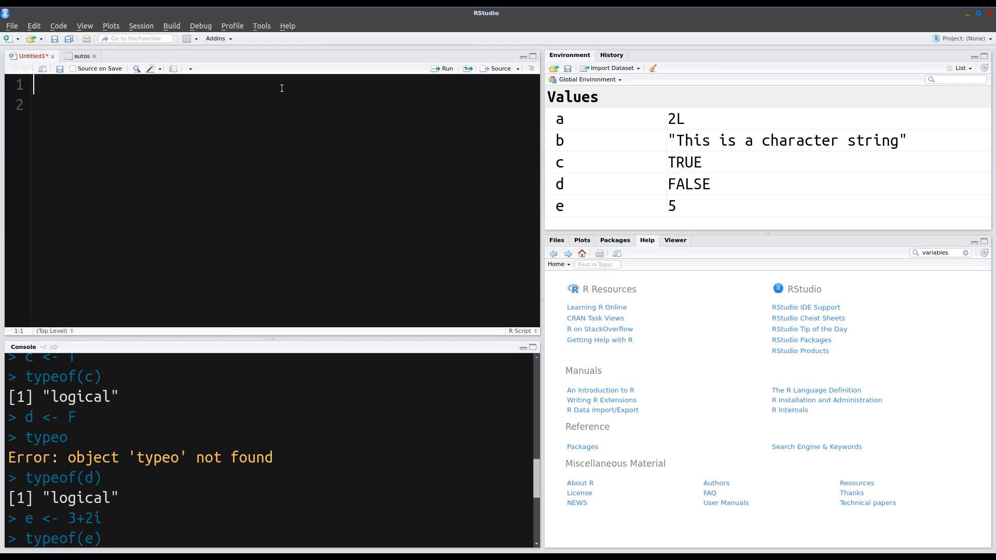
mouse_move(589, 158)
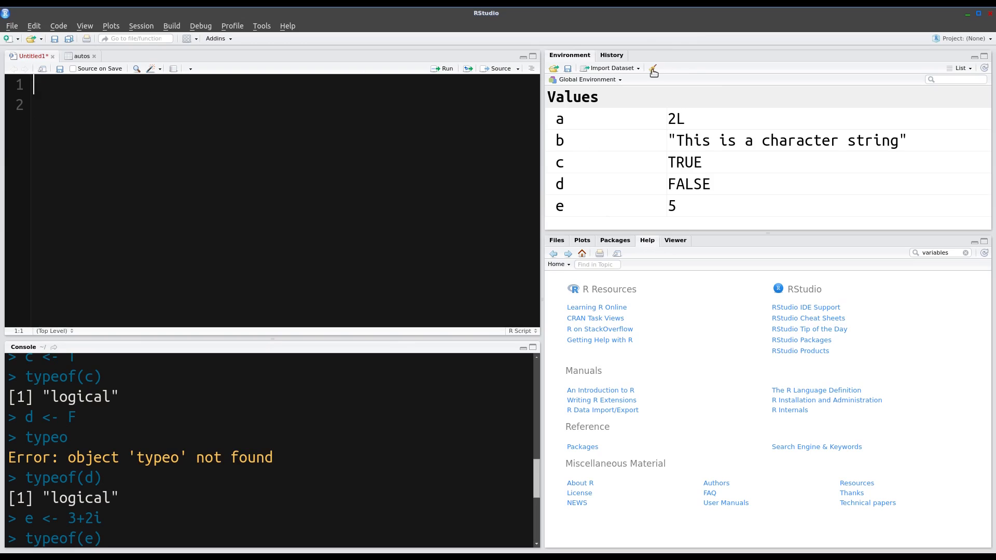
mouse_move(653, 70)
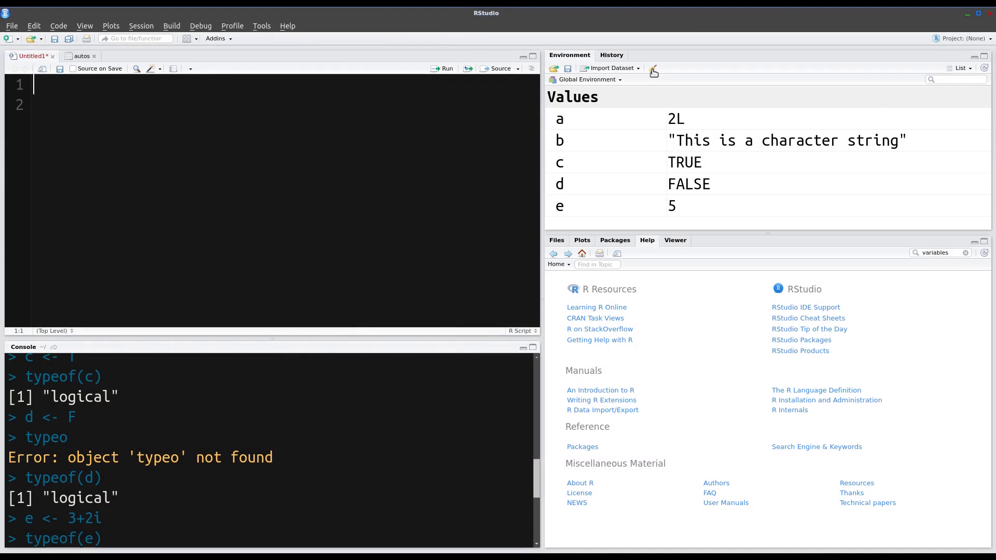
Step: Remove all objects from the Environment pane and confirm with Yes
click(653, 68)
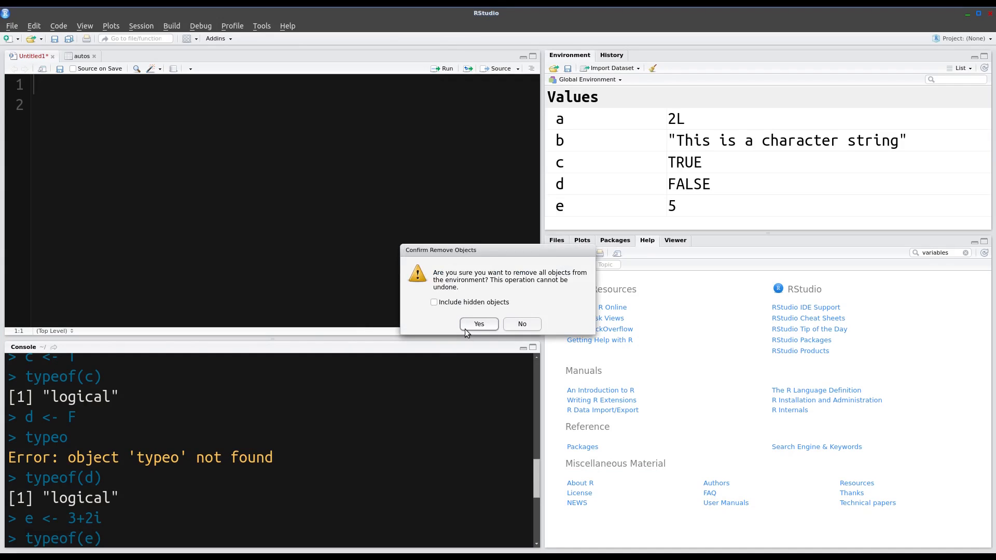
mouse_move(482, 325)
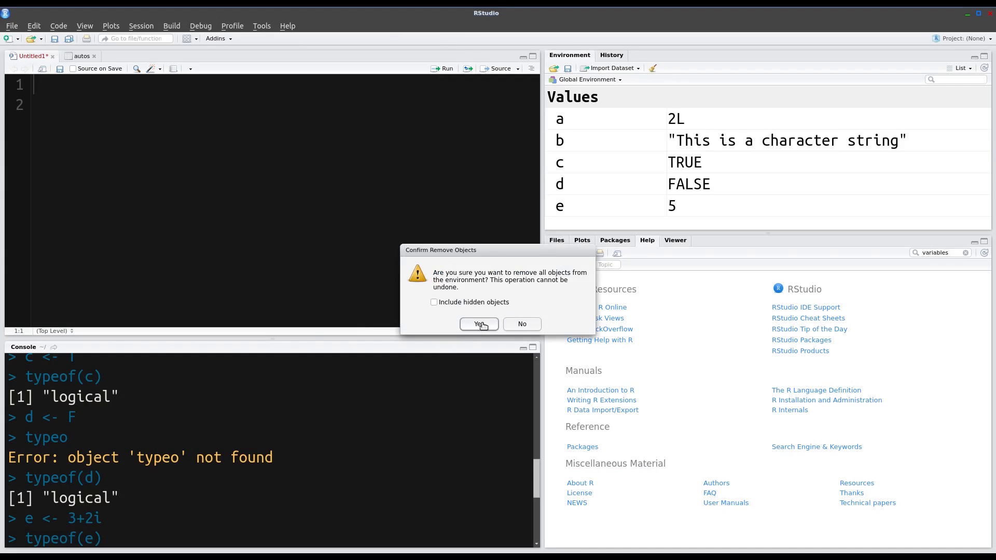
click(479, 324)
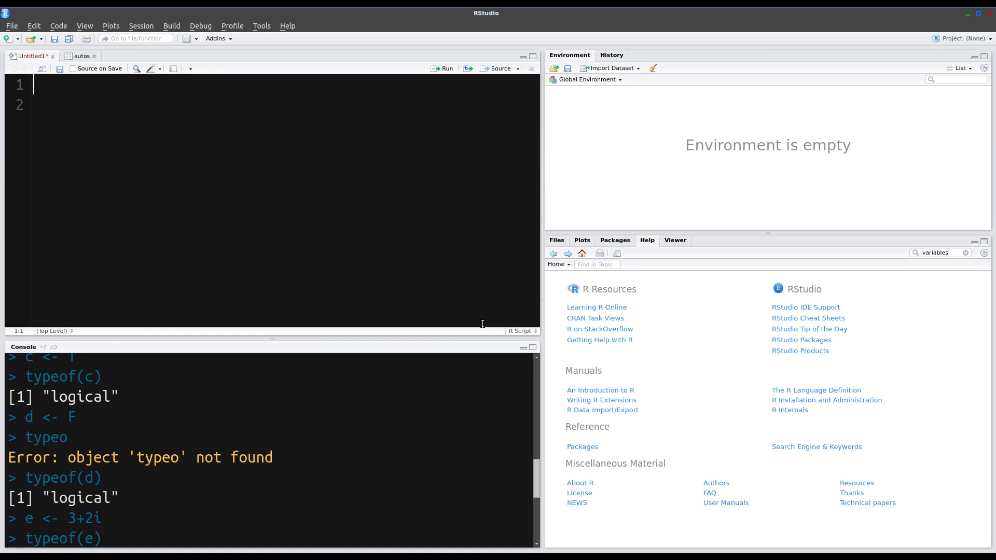
mouse_move(657, 76)
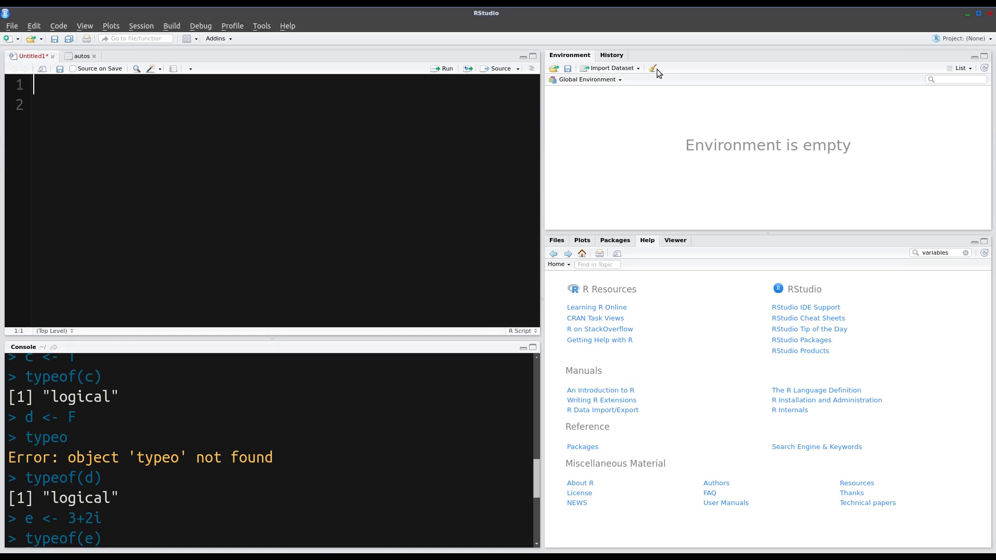
mouse_move(654, 69)
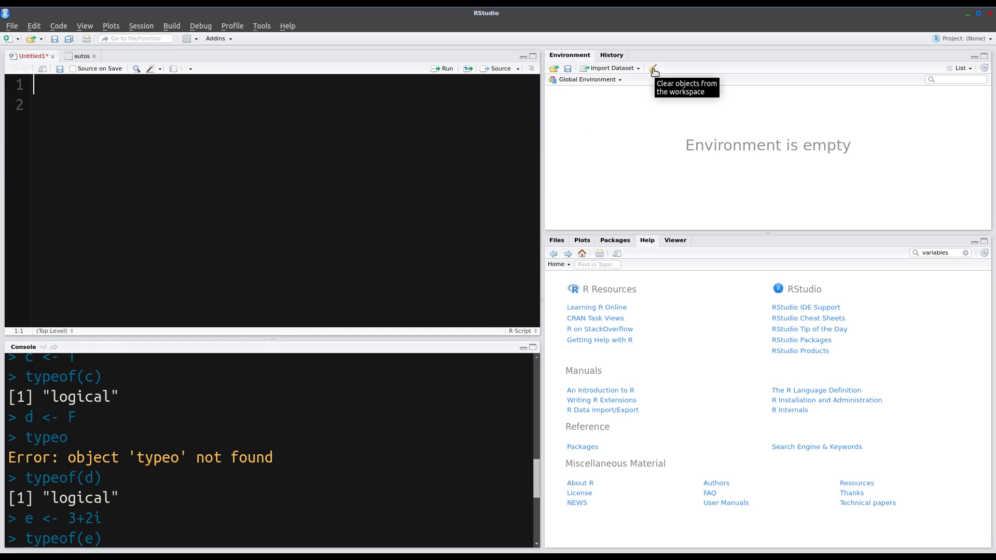
mouse_move(652, 71)
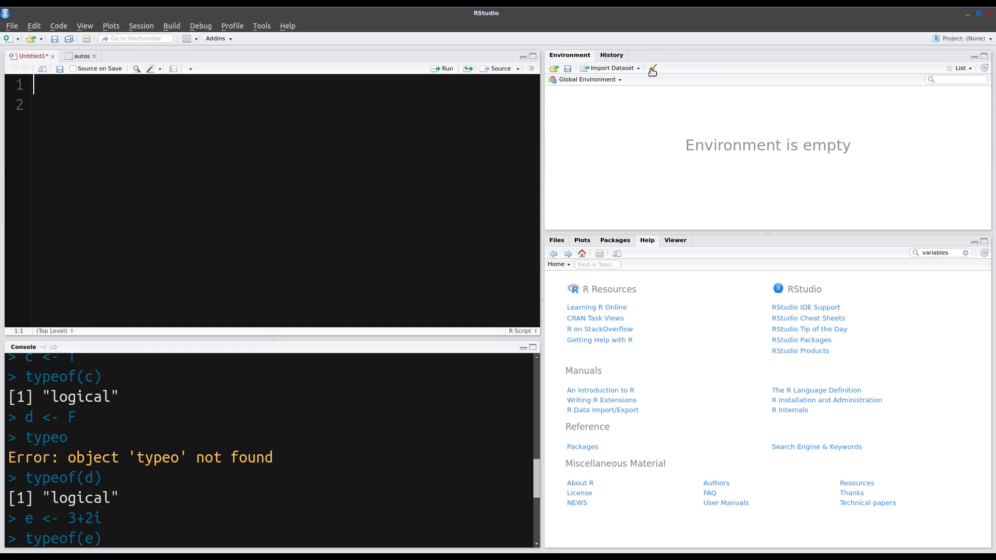
mouse_move(640, 225)
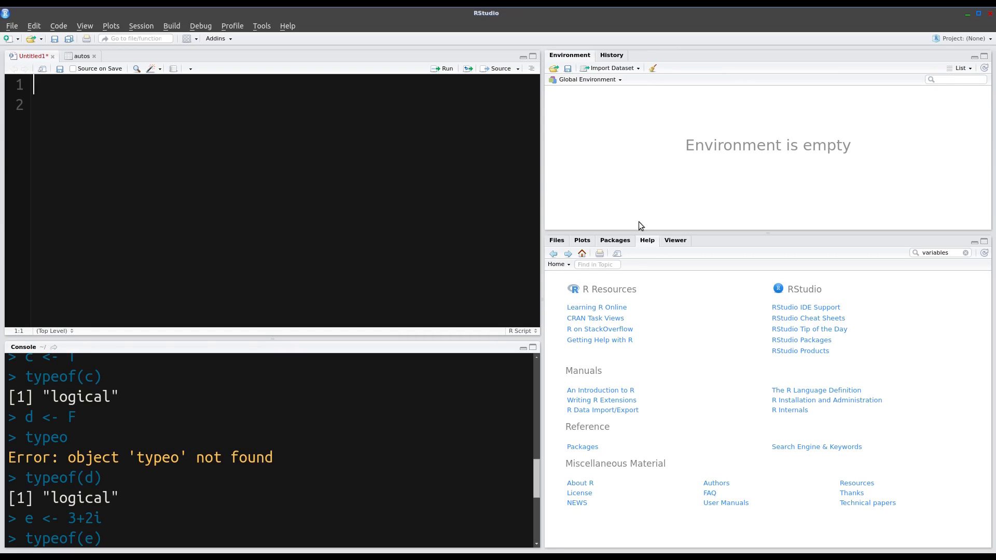
mouse_move(645, 228)
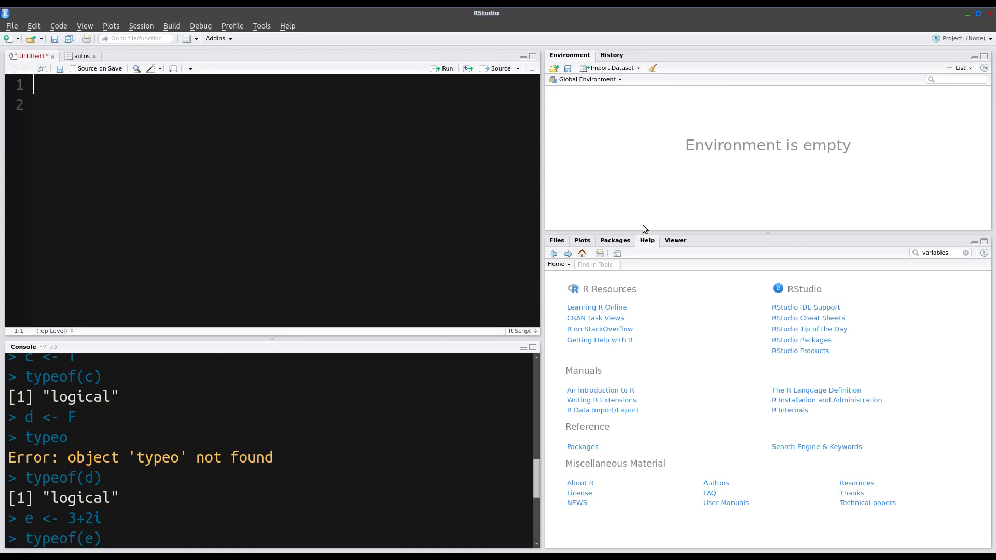
mouse_move(638, 217)
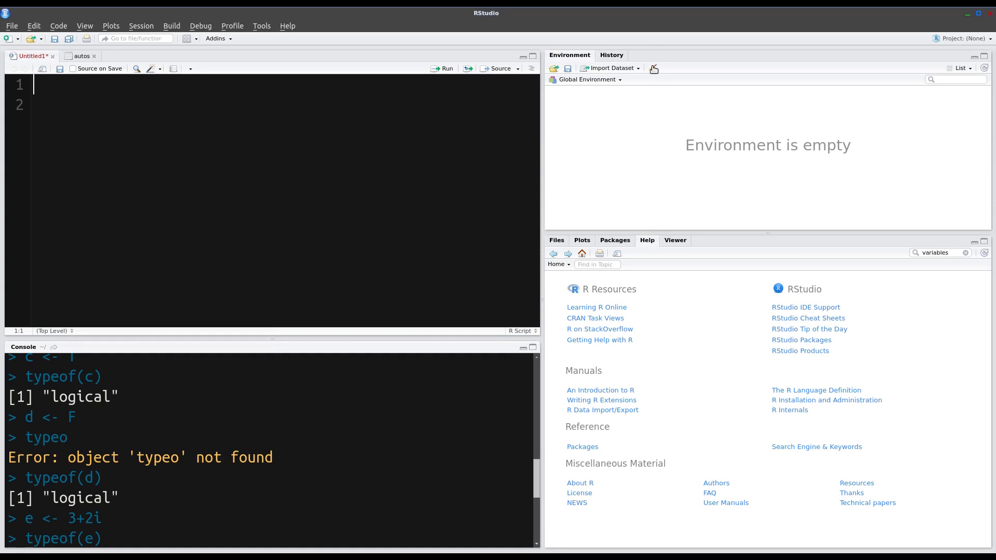
mouse_move(653, 68)
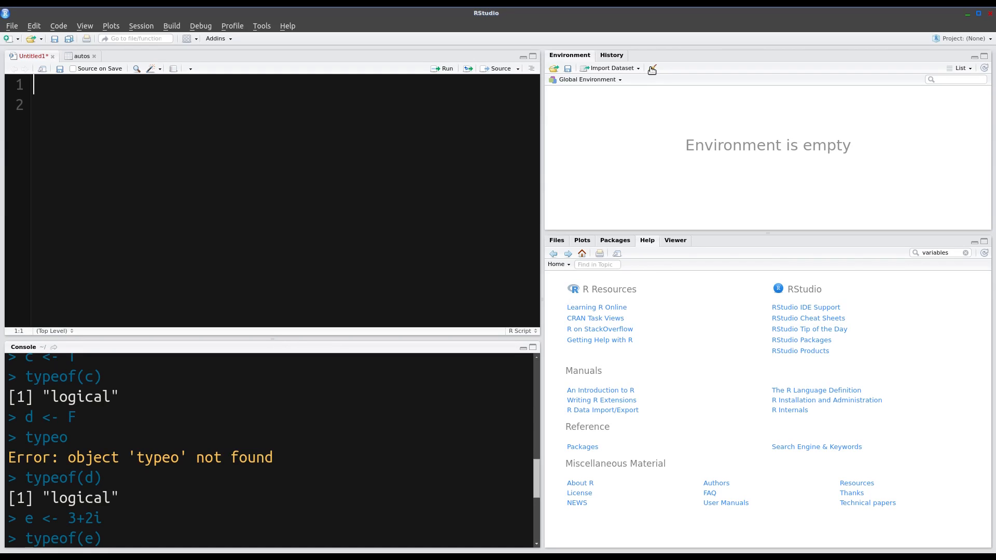
Step: Write a_var <- 5 and b_var <- 20 as the script's first two lines
text(a)
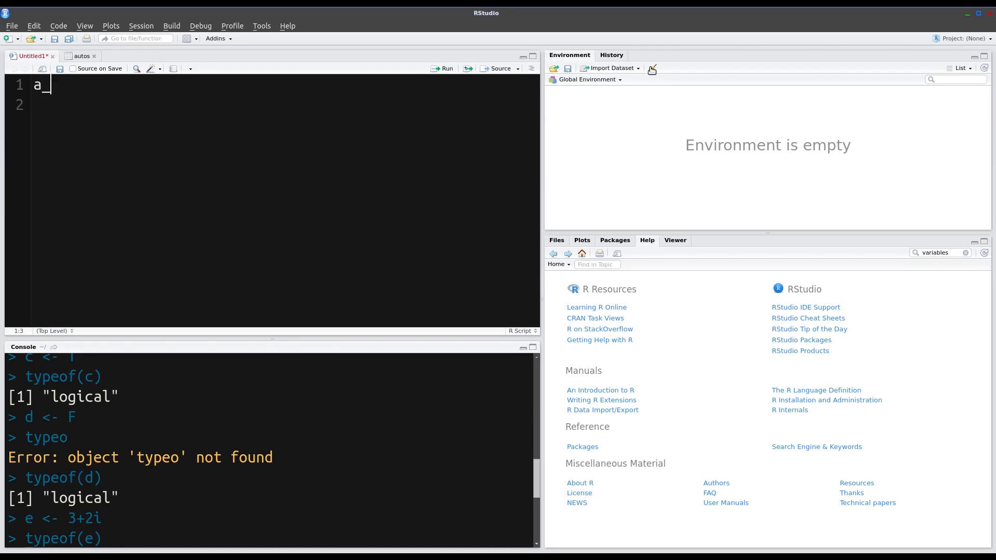
text(_var)
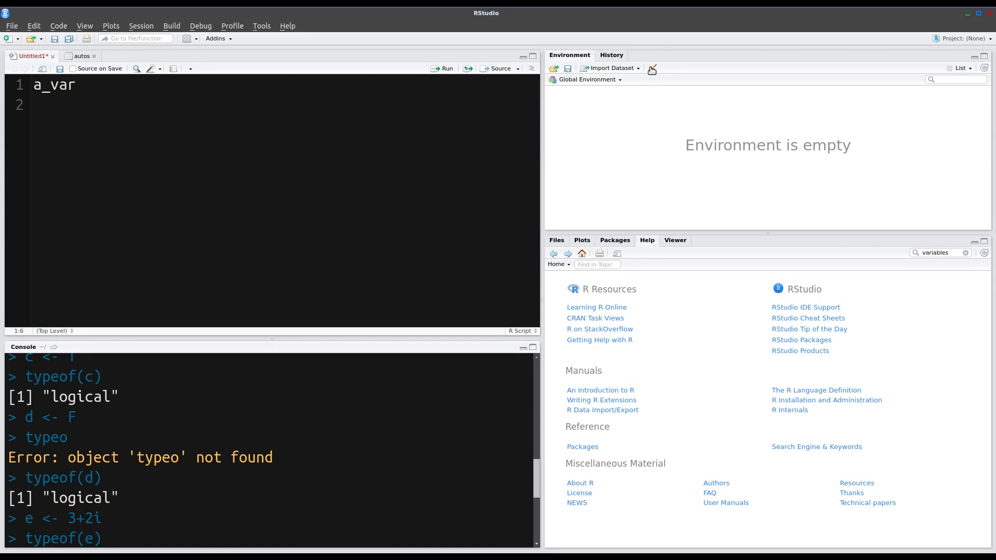
text(<)
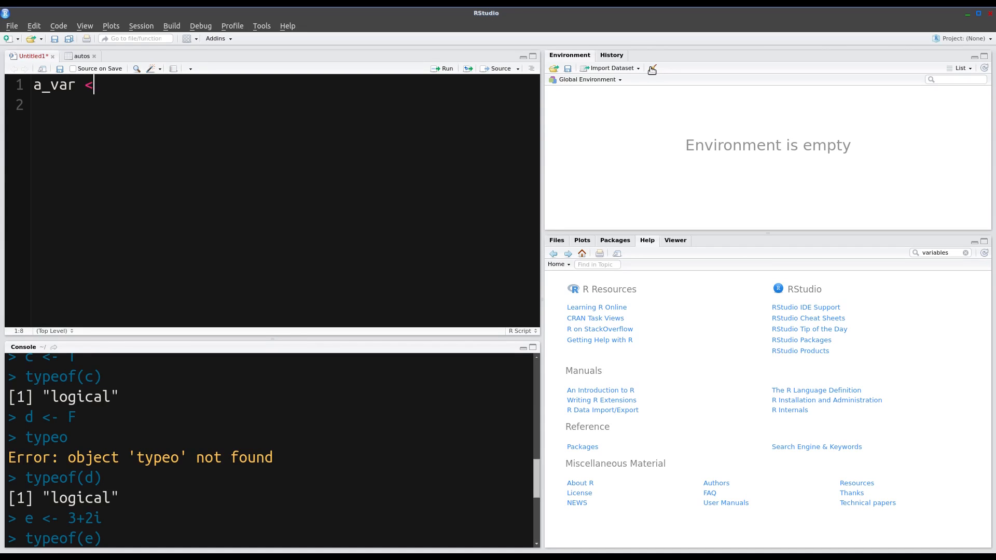
text(-)
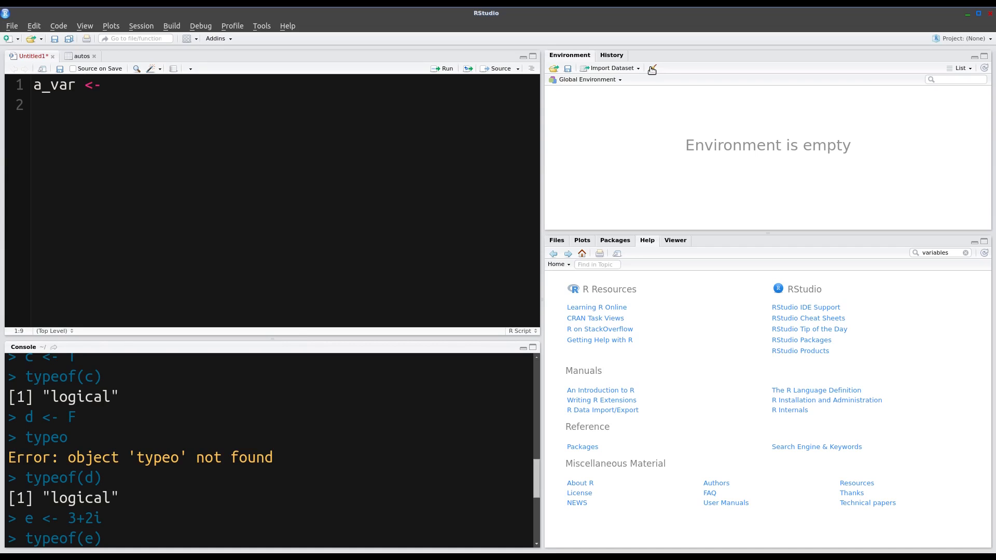
text(5)
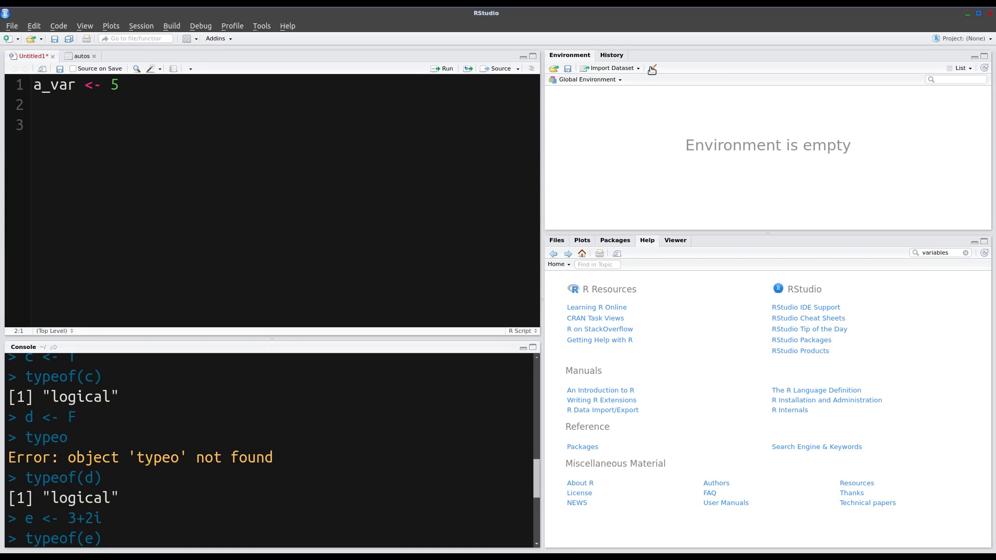
text(b_)
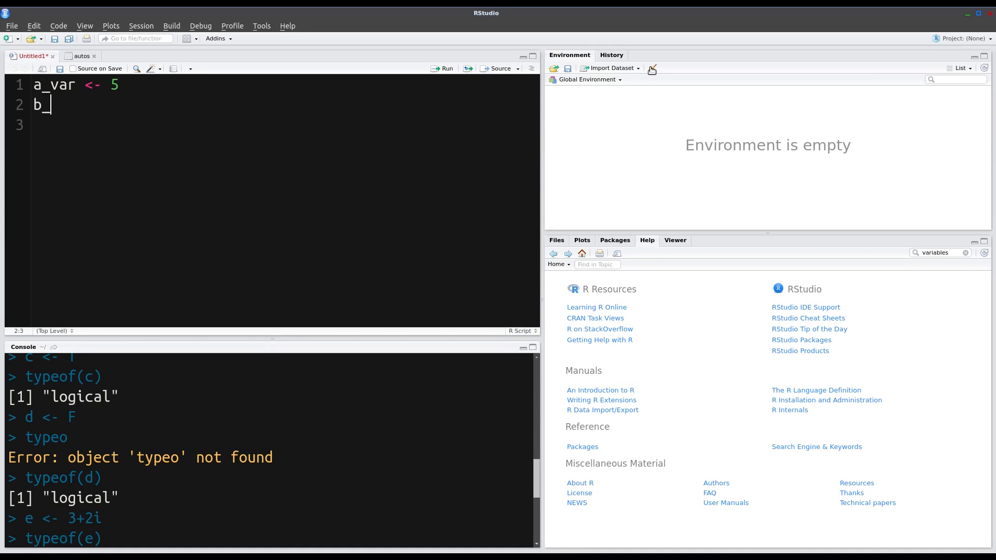
text(va)
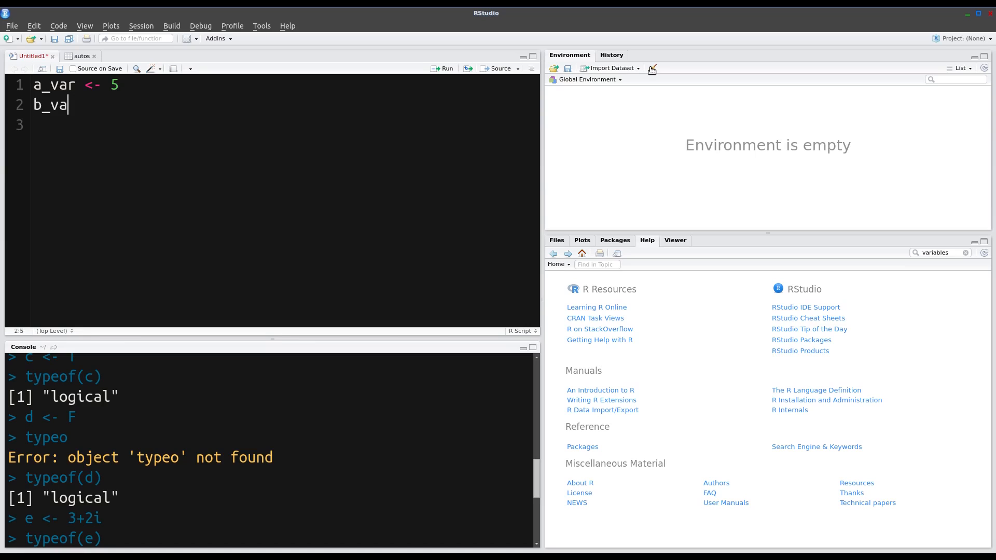
text(r <)
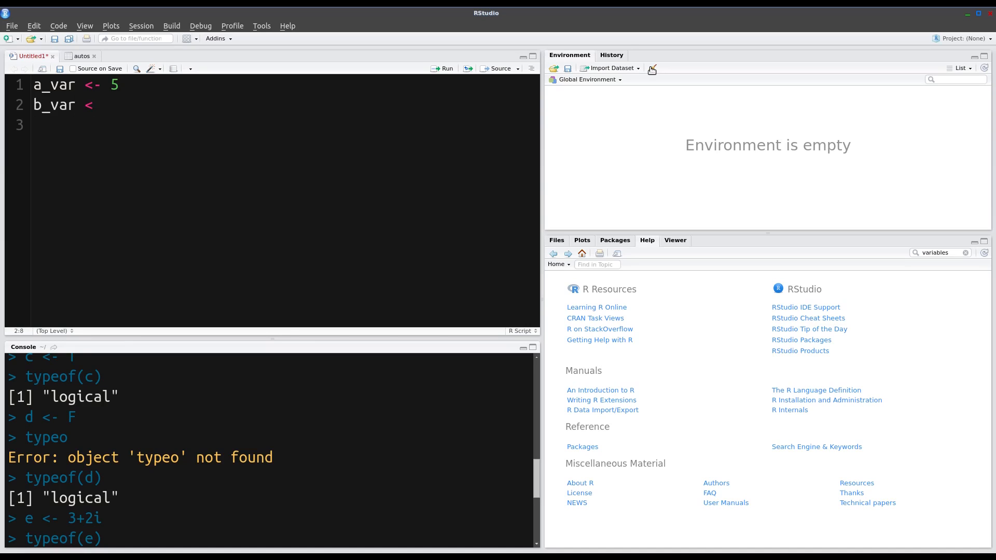
text(-)
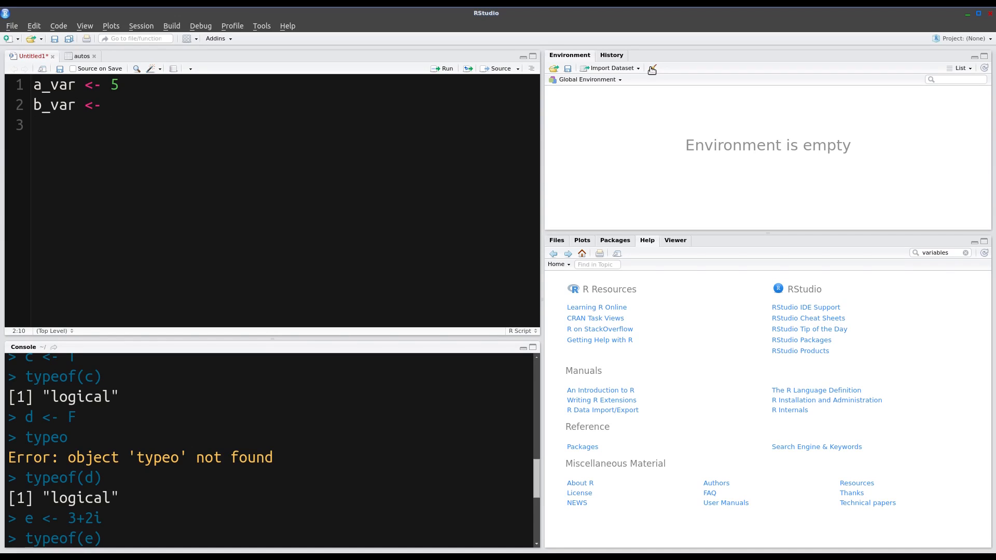
text(2)
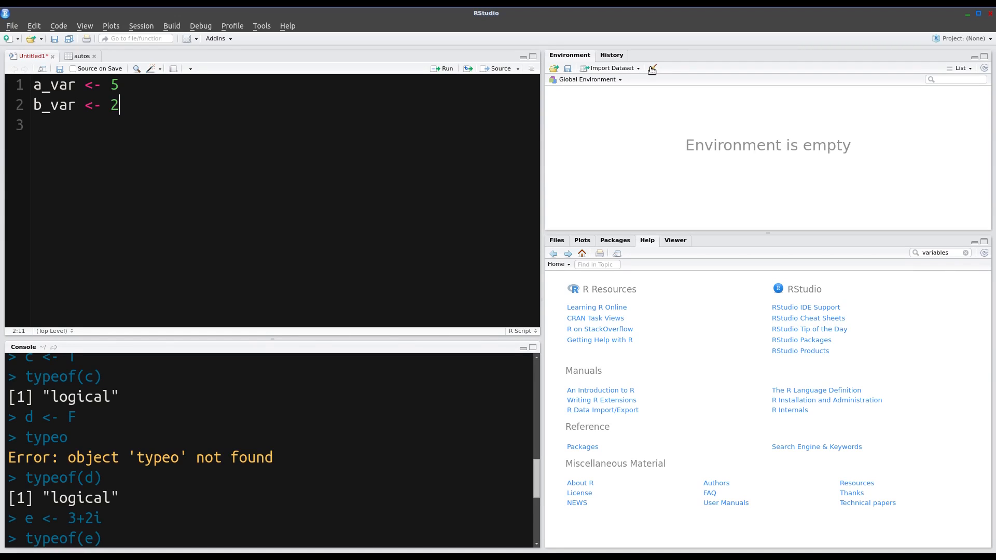
text(0)
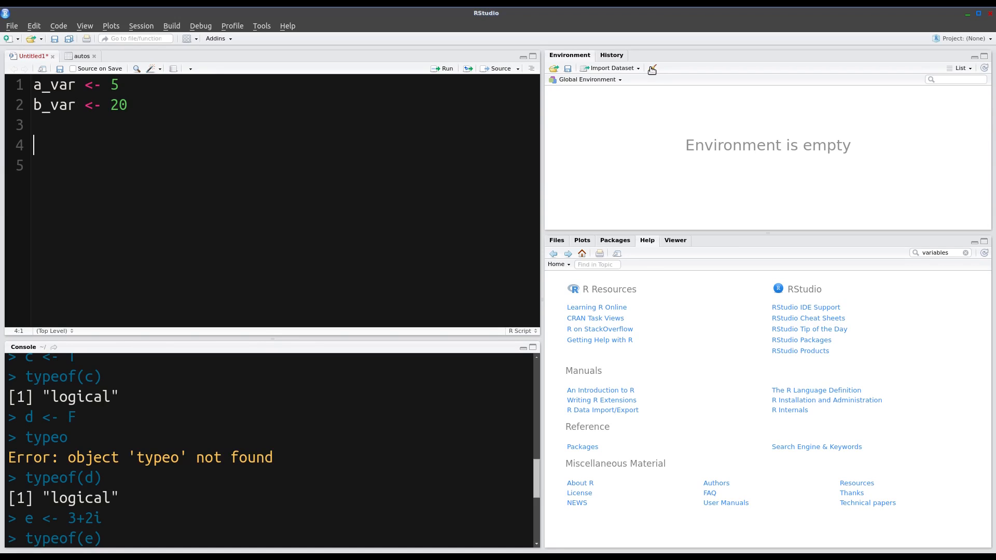
Step: Write c <- a_var + b_var on line 4 of the script
text(ar)
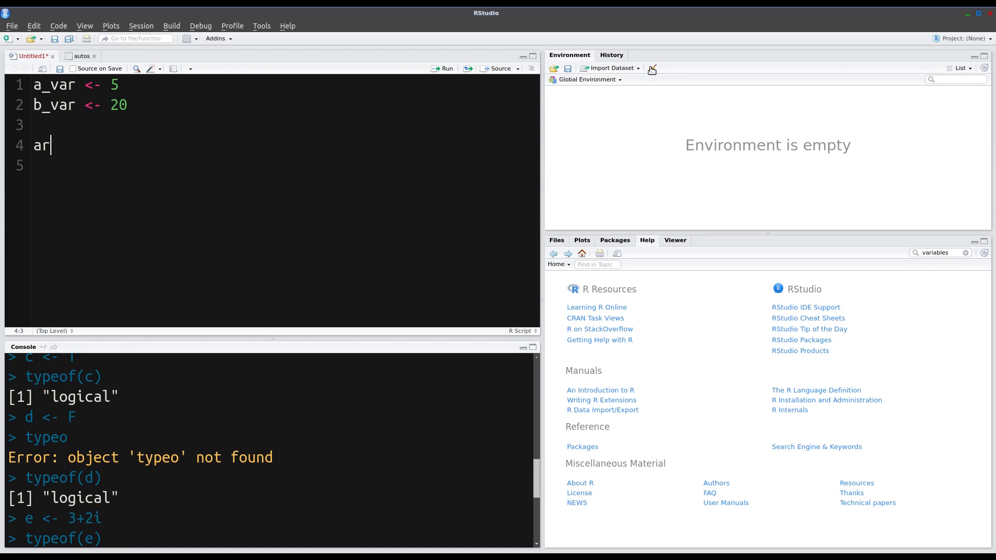
text(_va)
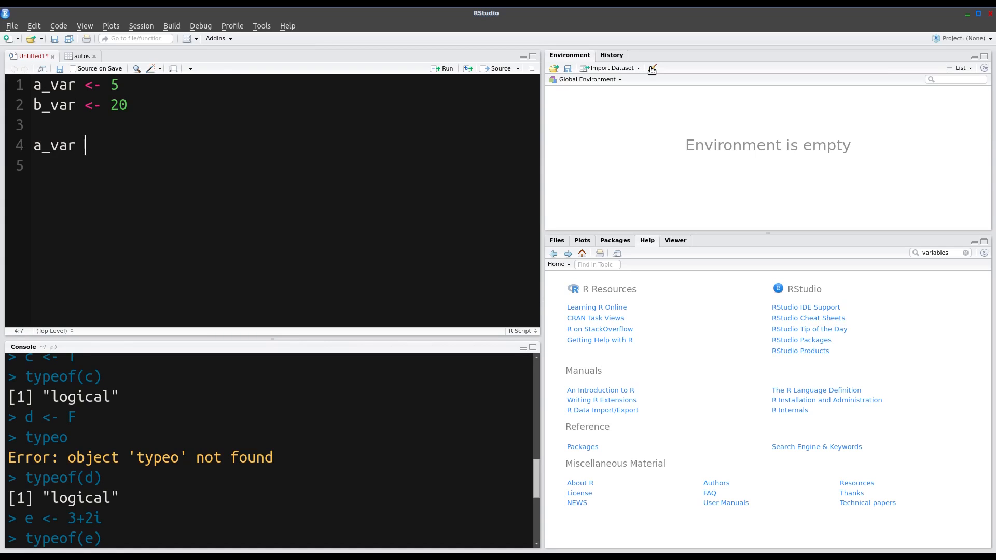
text(+)
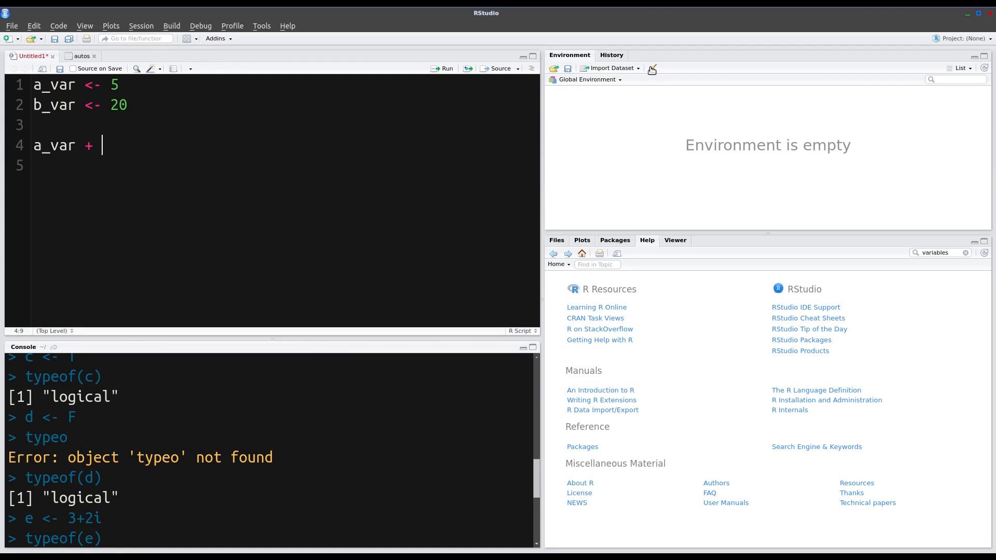
text(b)
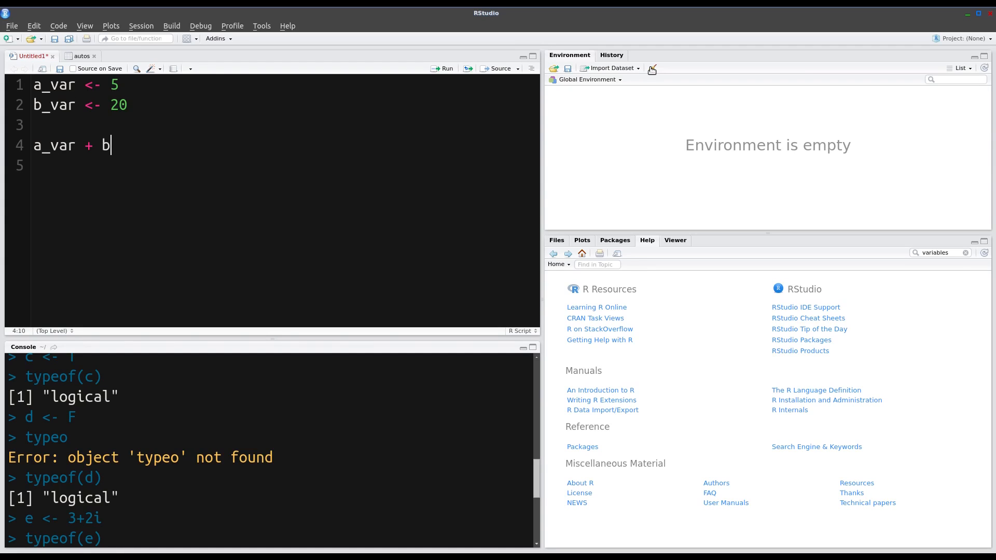
text(_)
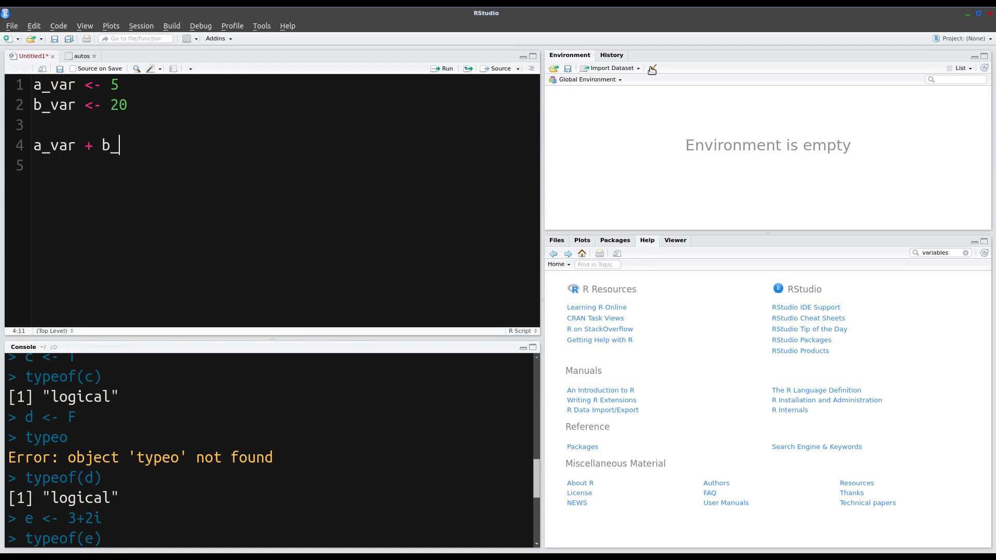
text(var)
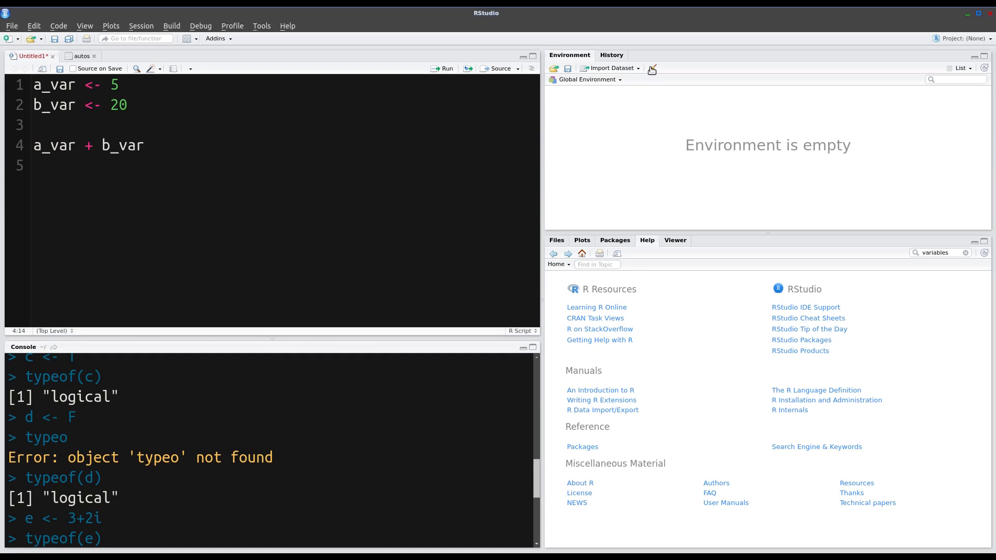
click(34, 145)
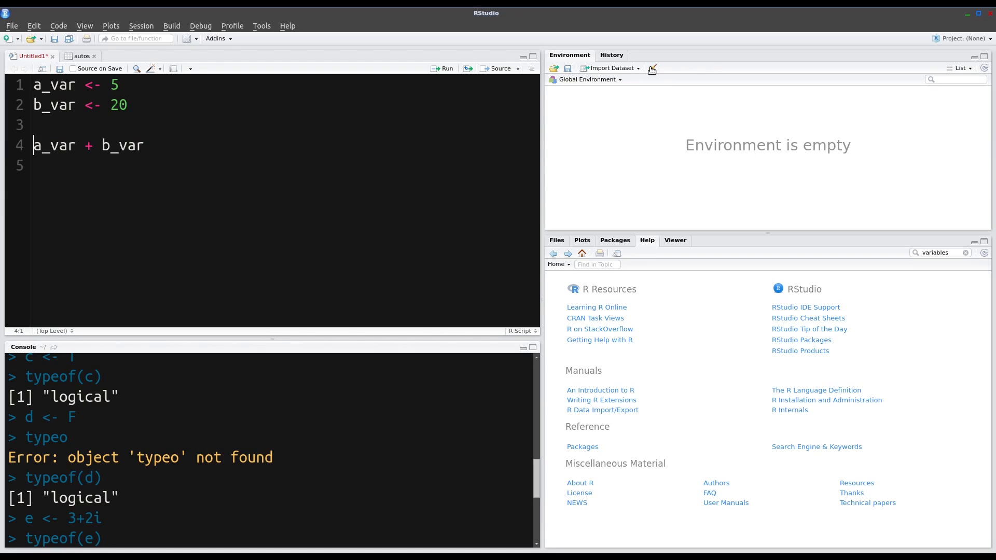
text(c)
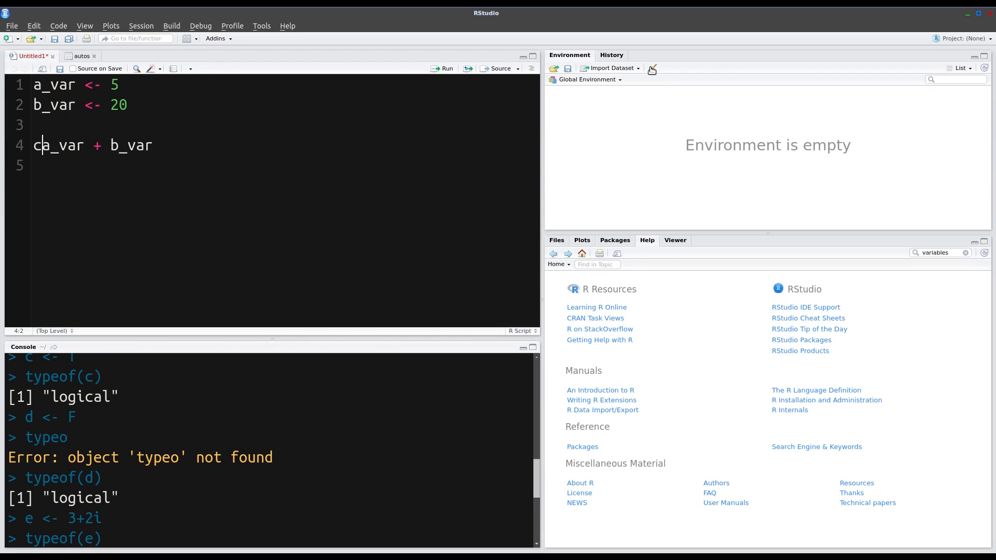
text(_)
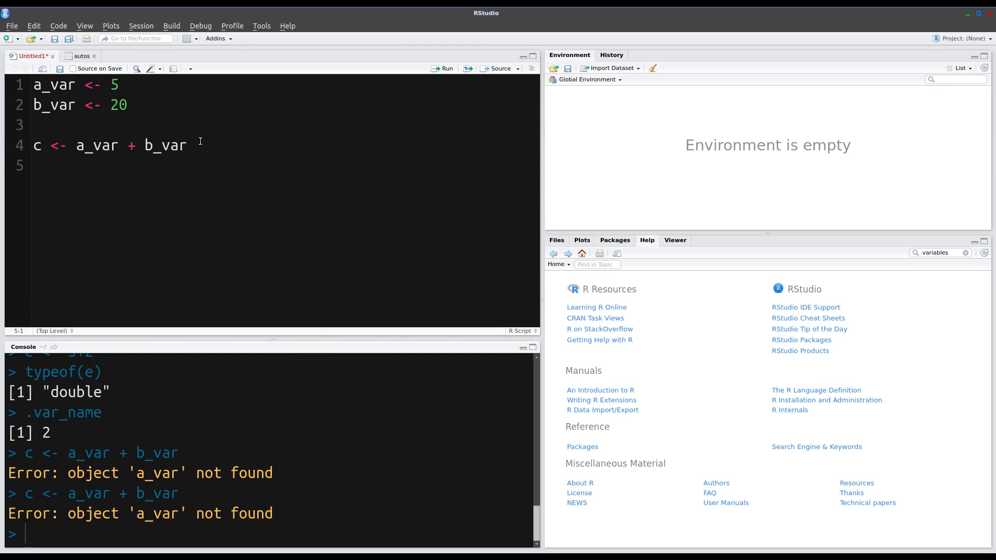
Step: Return to the script editor to select all four lines for running
click(199, 146)
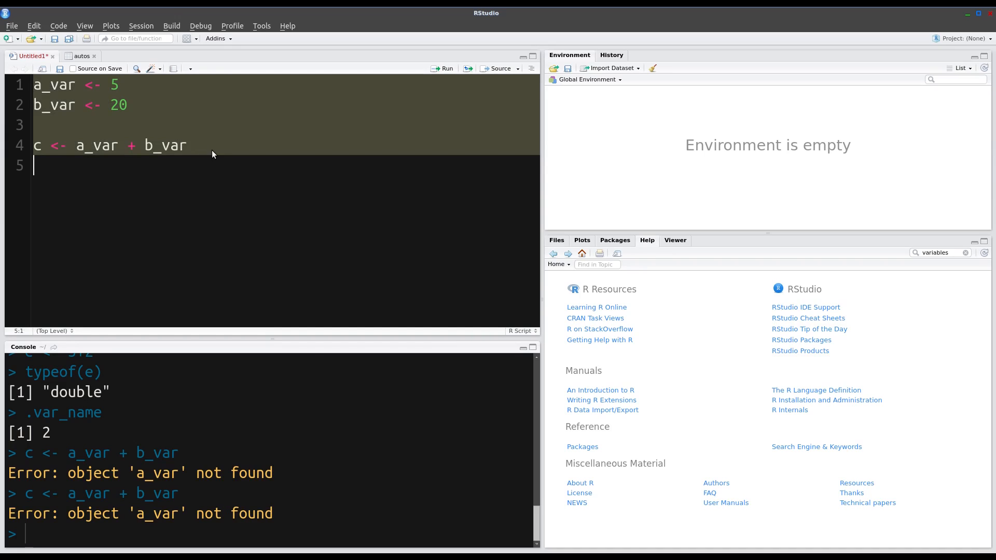
mouse_move(176, 148)
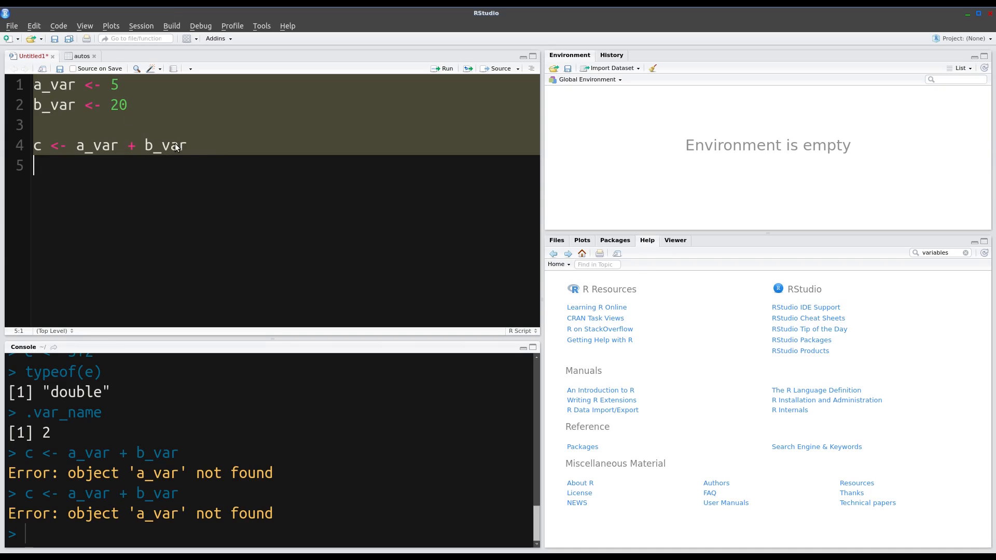
mouse_move(193, 148)
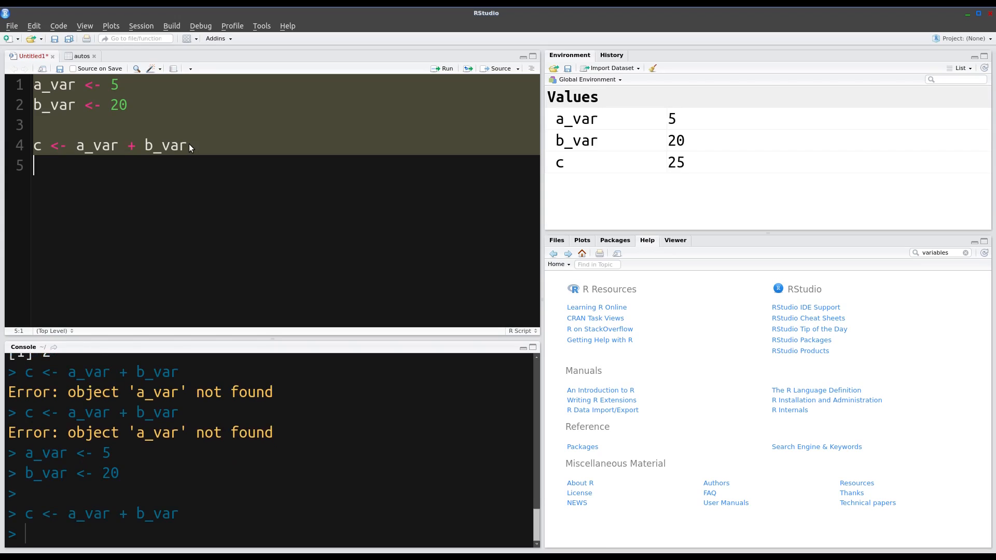
mouse_move(586, 123)
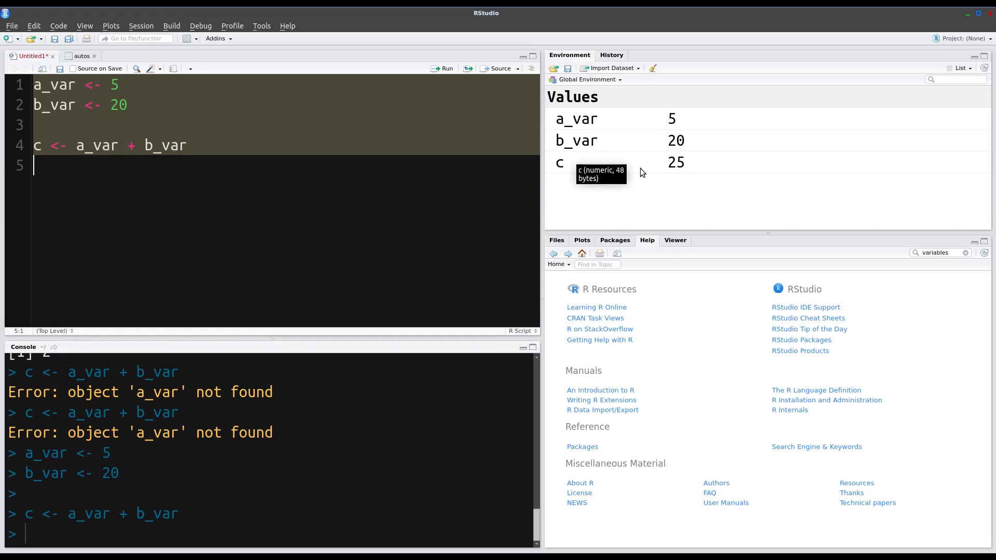
mouse_move(672, 122)
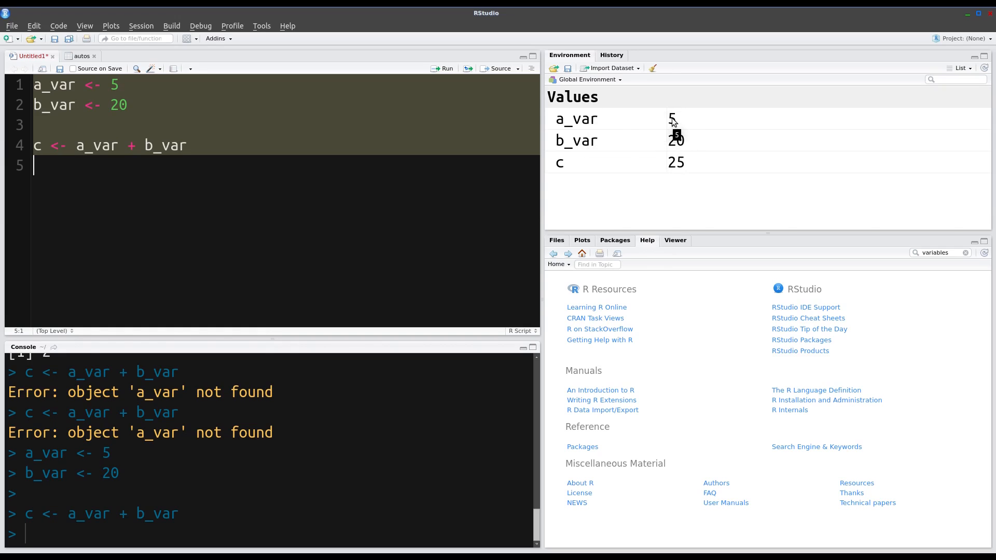
mouse_move(260, 180)
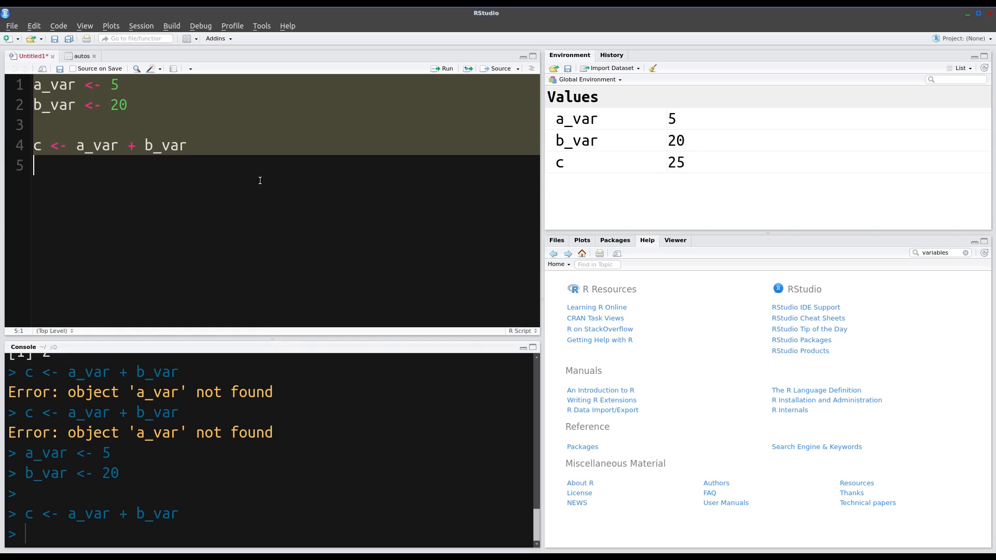
mouse_move(77, 167)
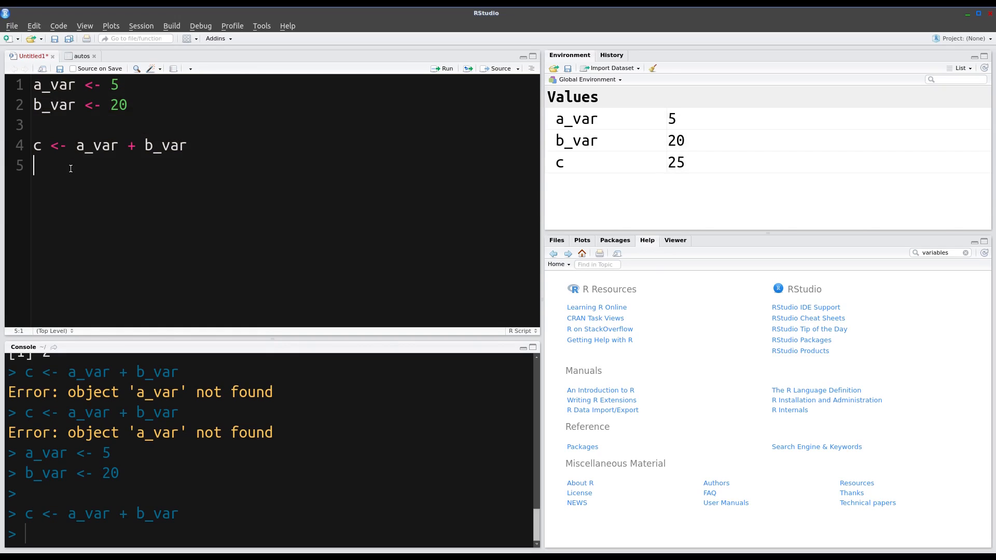
Step: Type d <- b_var * c on line 5 of the script
text(d)
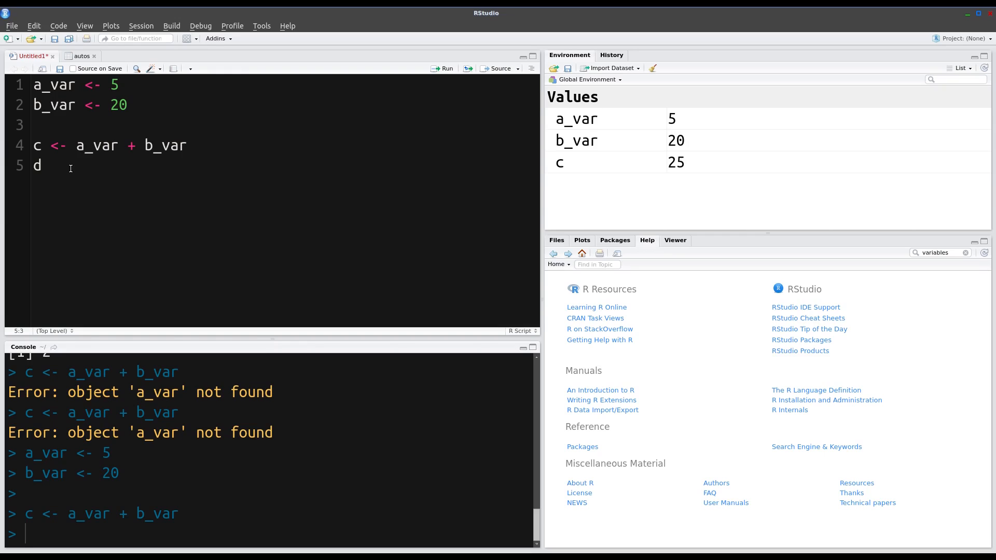
text(<)
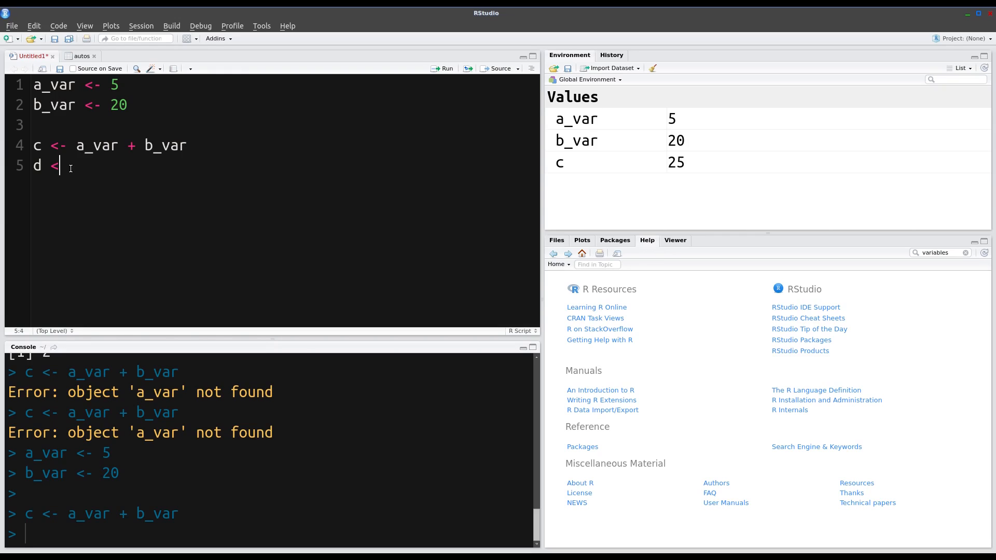
text(-)
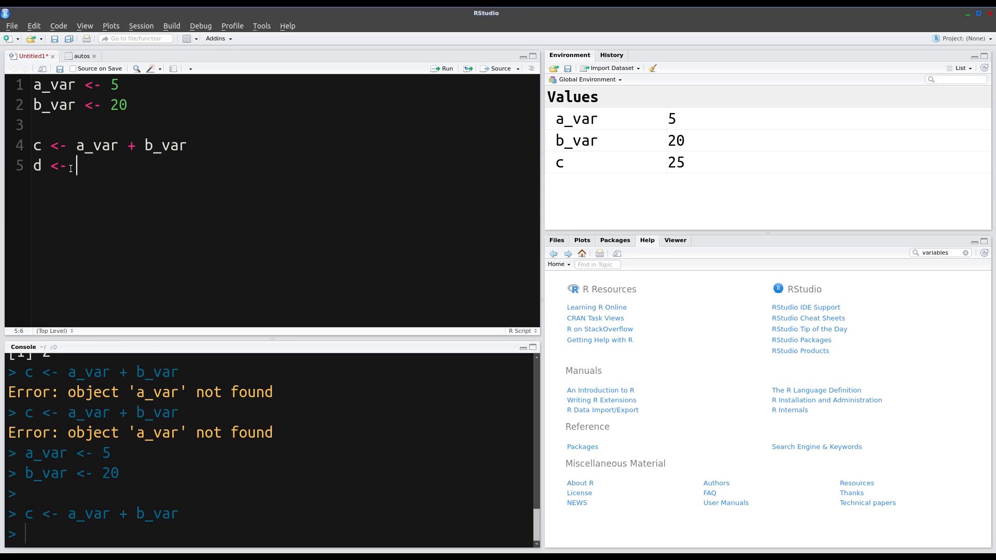
text(b)
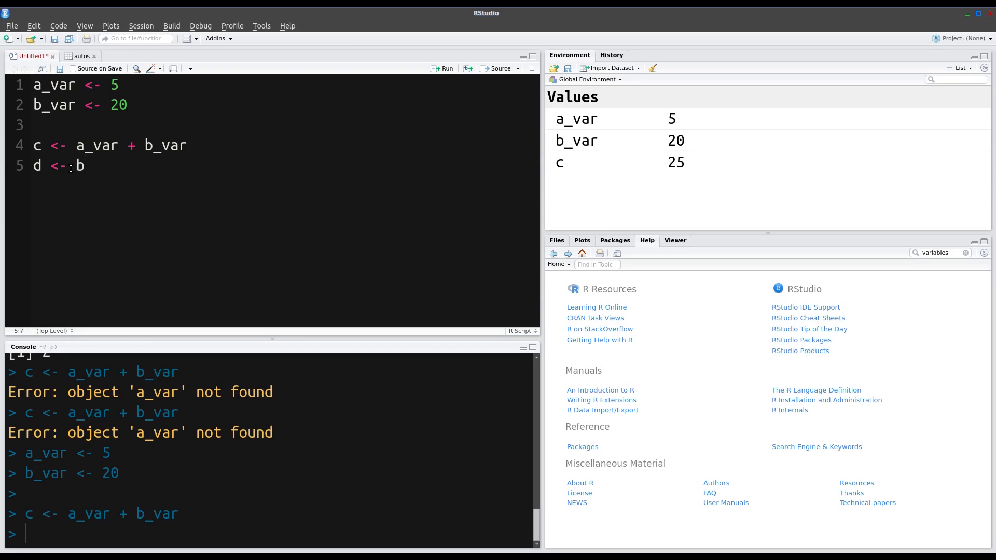
text(_var)
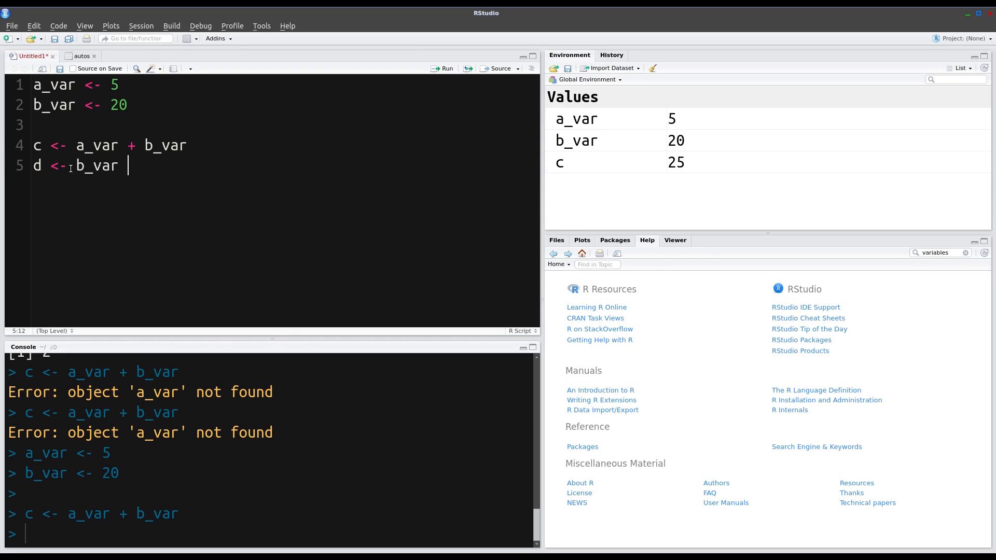
text(*)
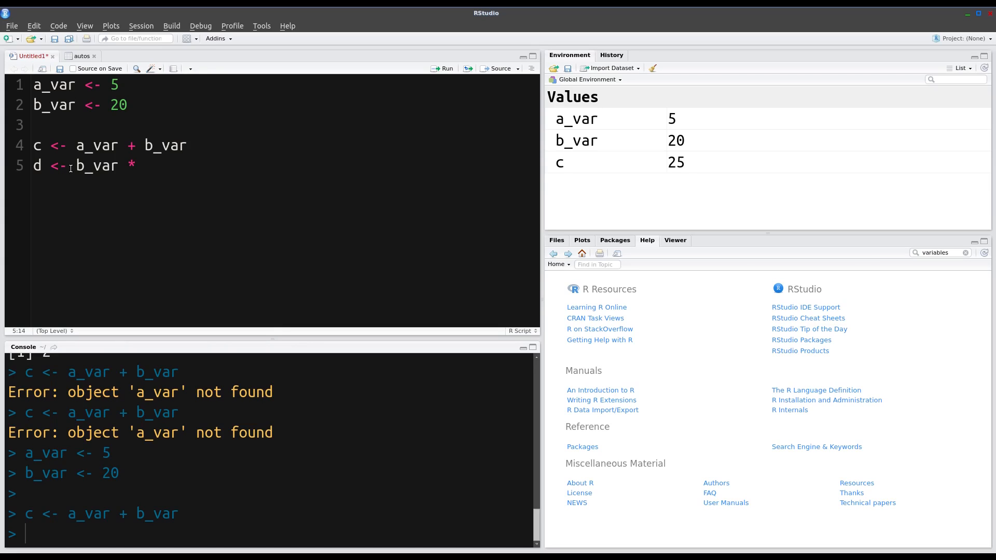
text(c)
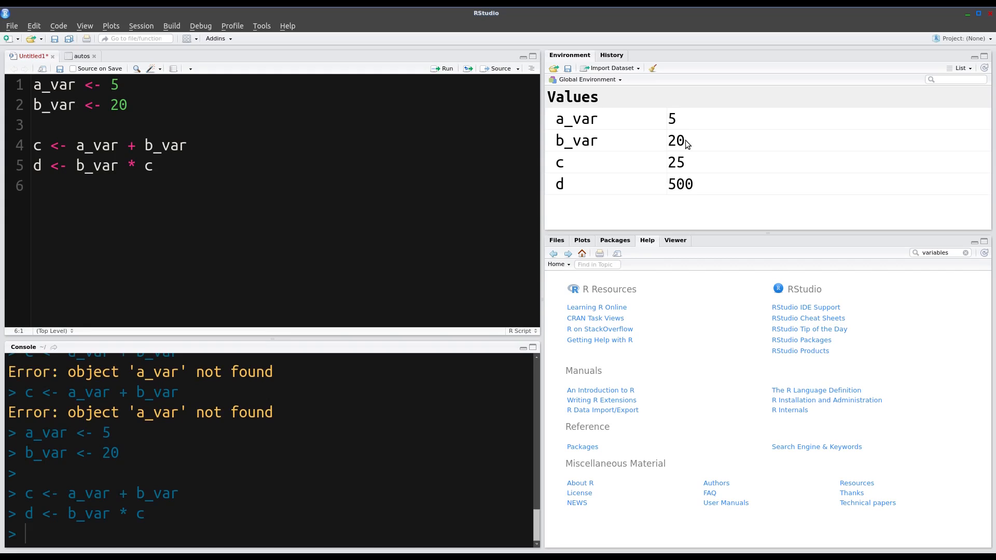
mouse_move(684, 167)
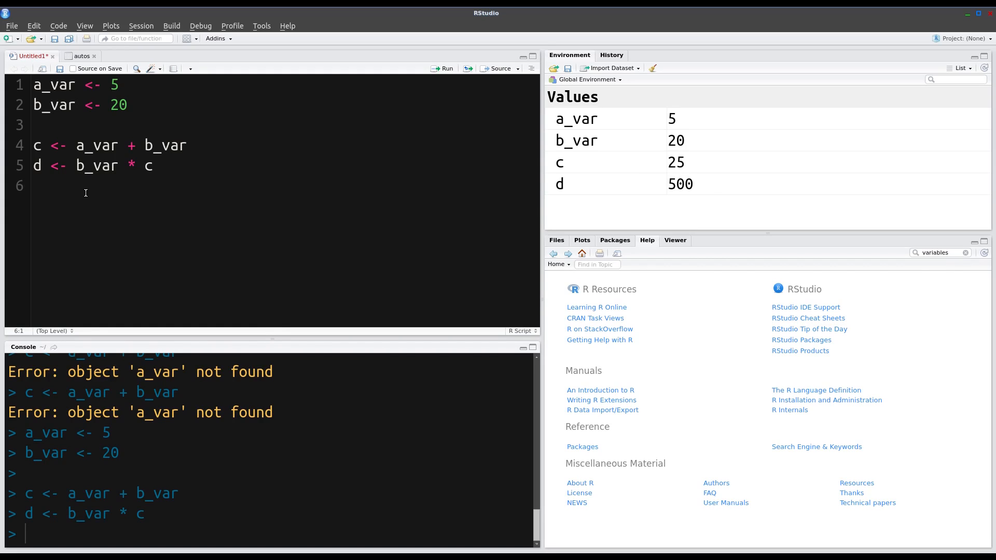
mouse_move(98, 188)
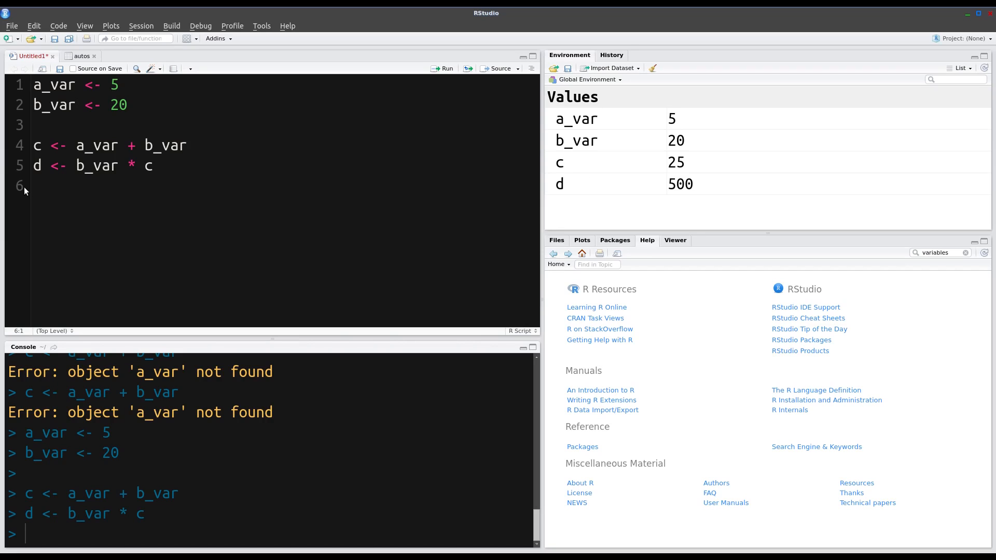
mouse_move(29, 190)
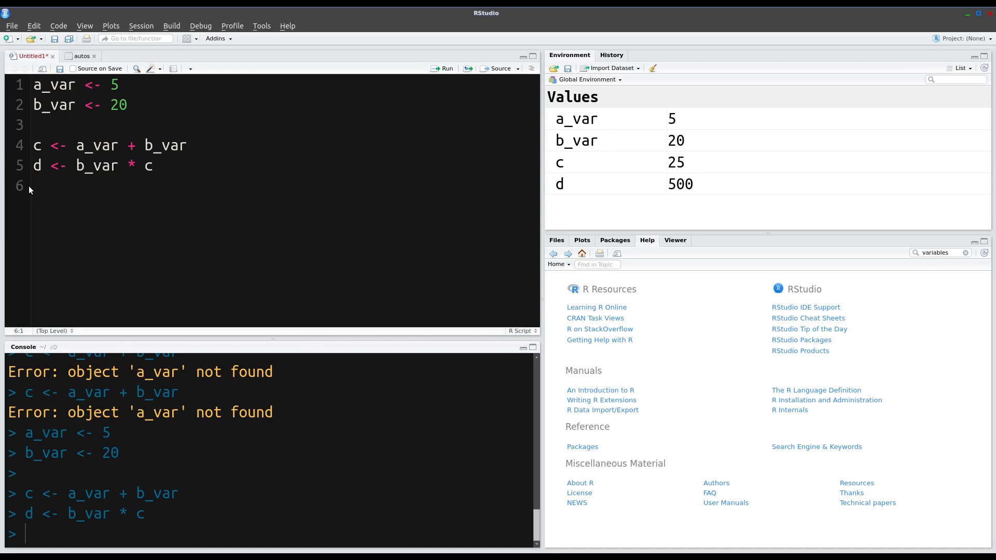
Step: Add print(d) on line 6 and run it, printing [1] 500
text(print()
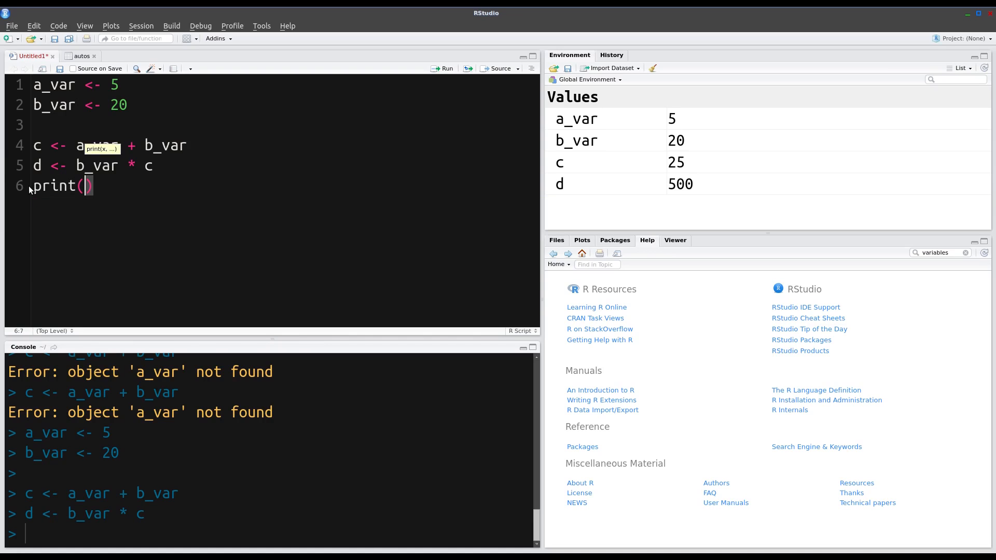
text(d)
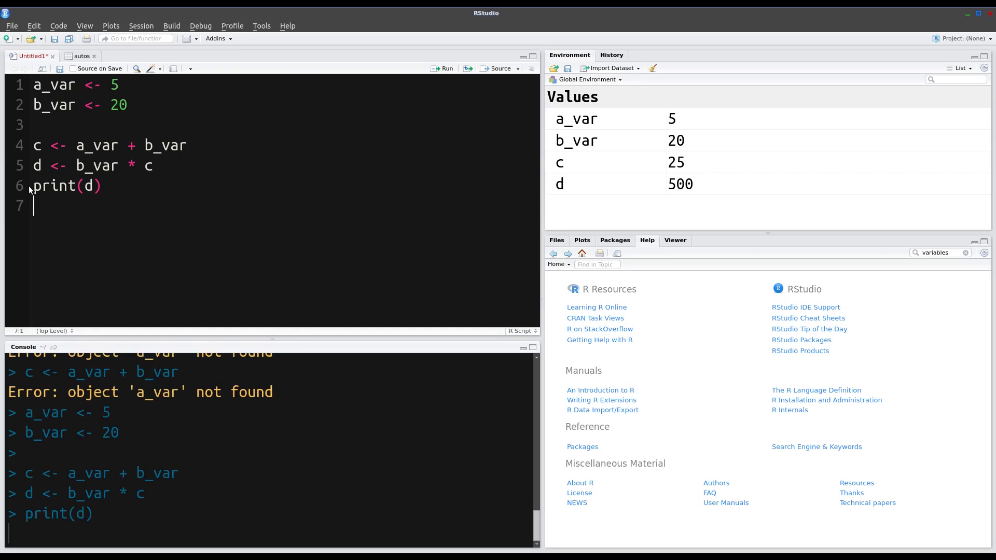
key(Return)
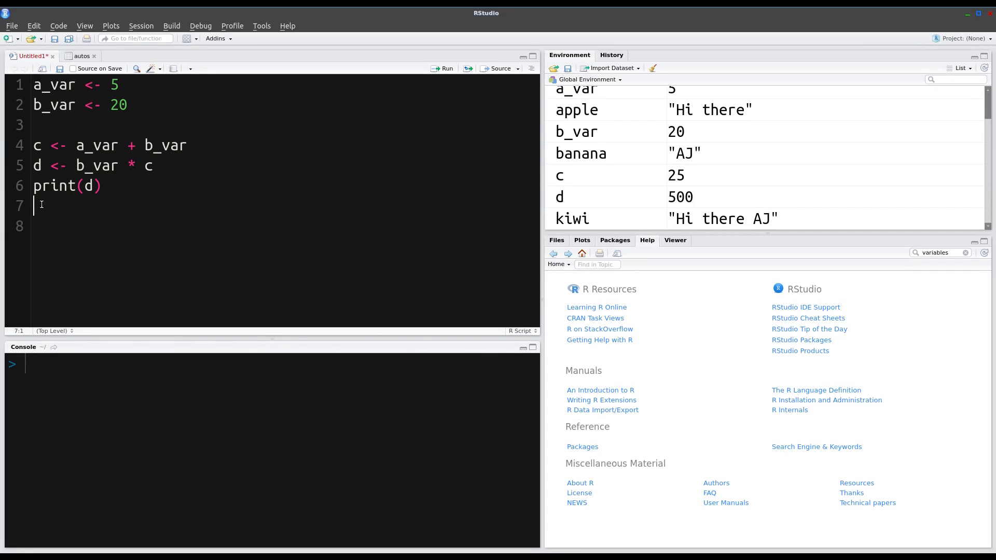
text(d)
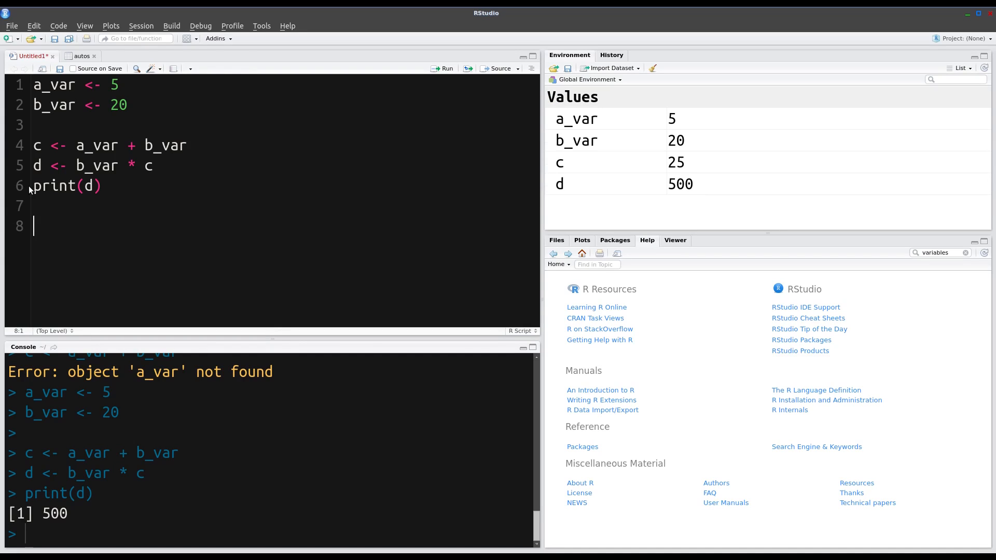
Step: Type apple <- "Hi there" on line 8
text(app)
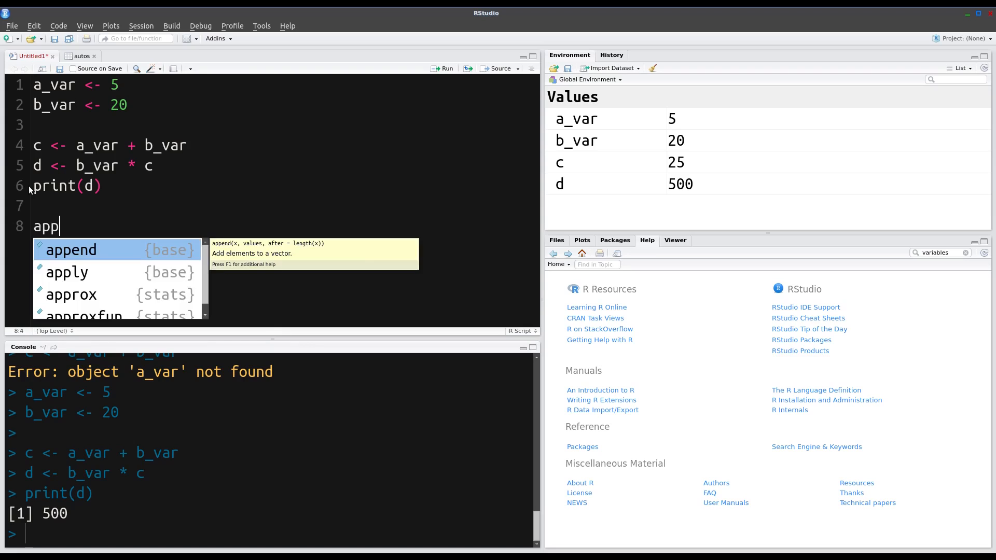
text(le)
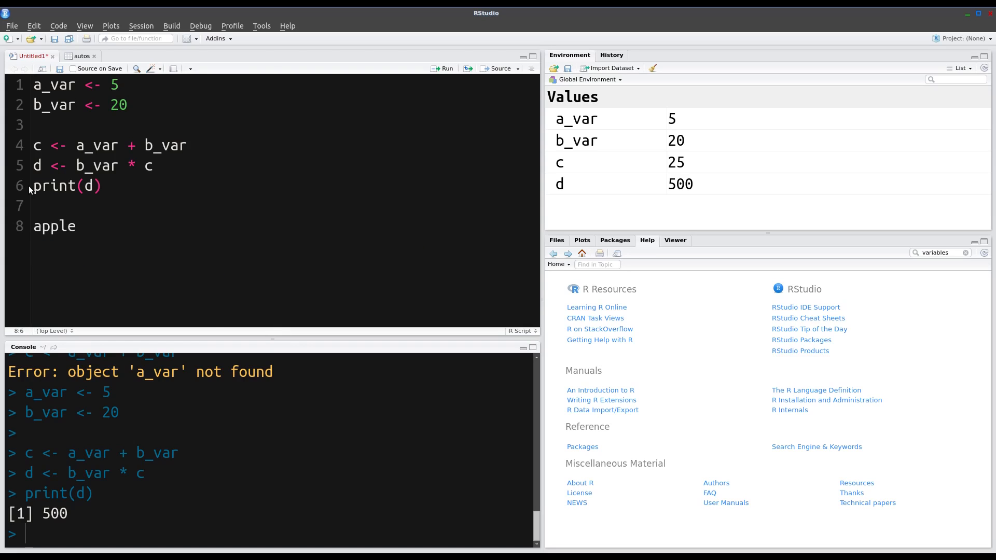
text(<)
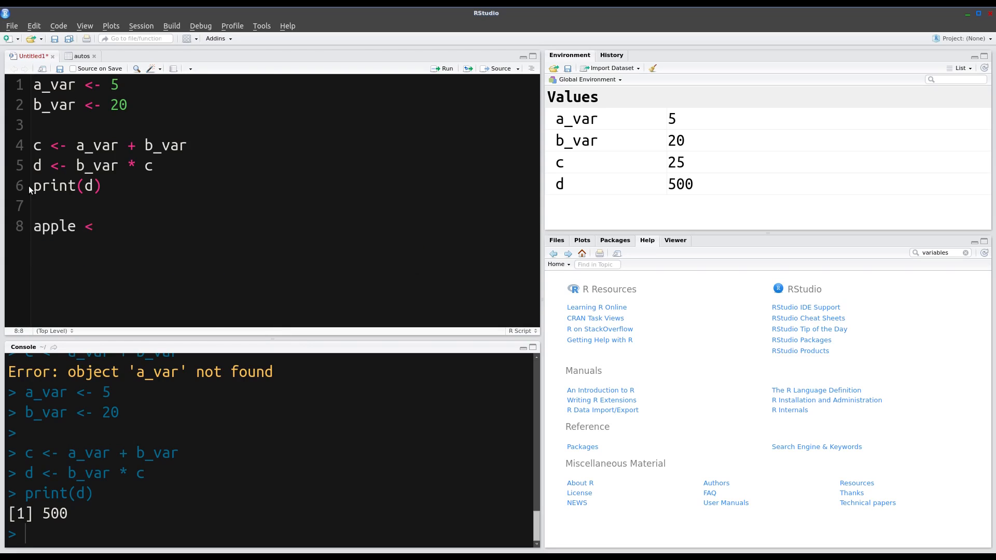
text(- ")
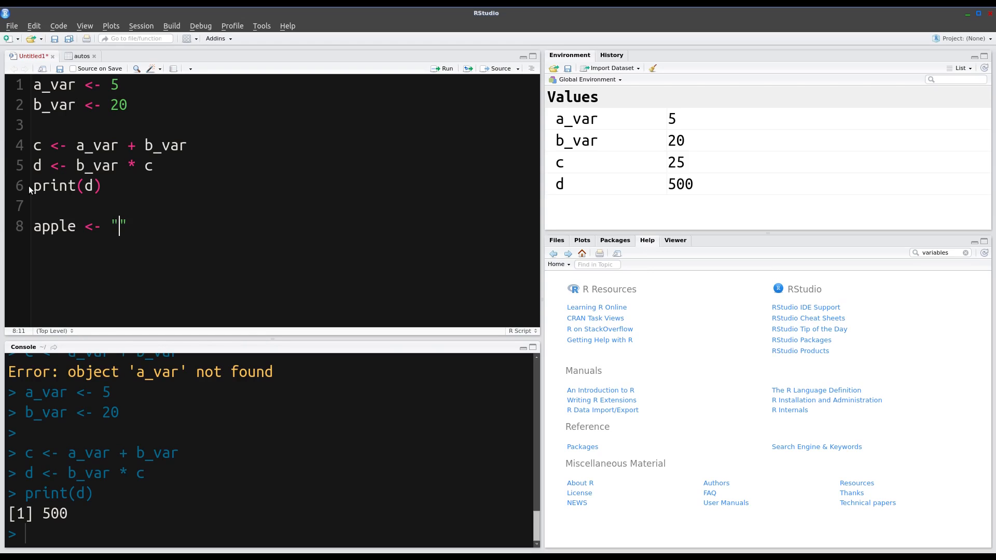
text(Hi there)
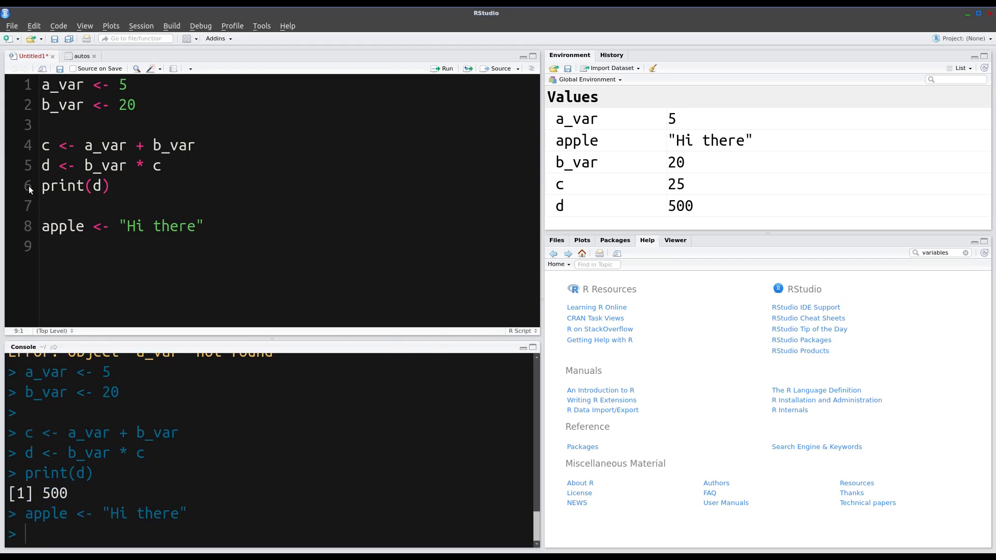
Step: Type banana <- "AJ" on line 9, fixing the misspelling
text(bannan)
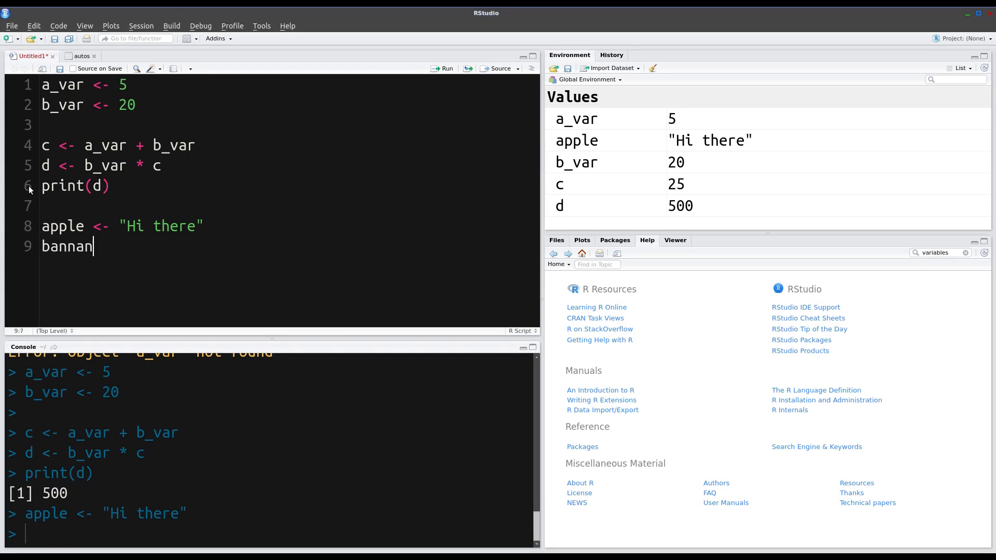
key(Backspace)
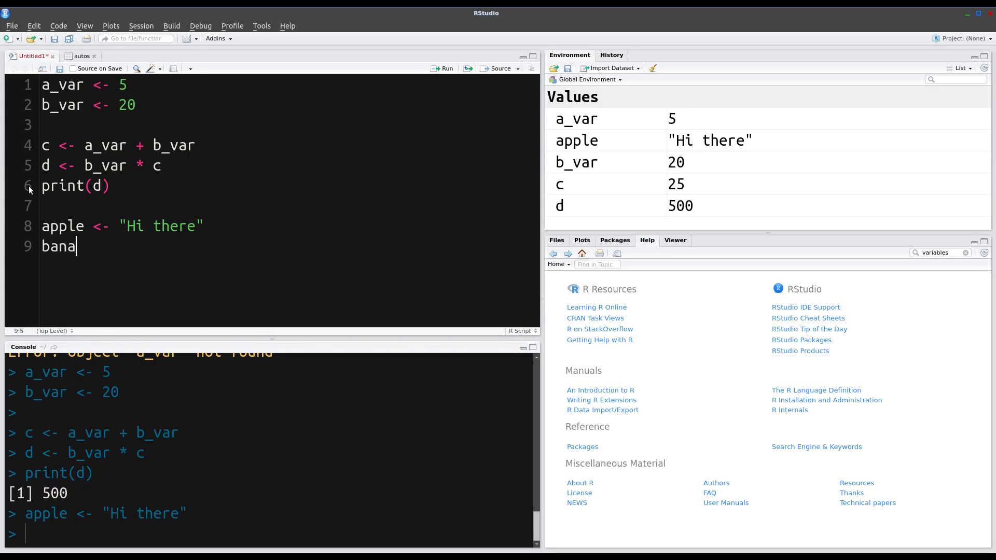
text(na)
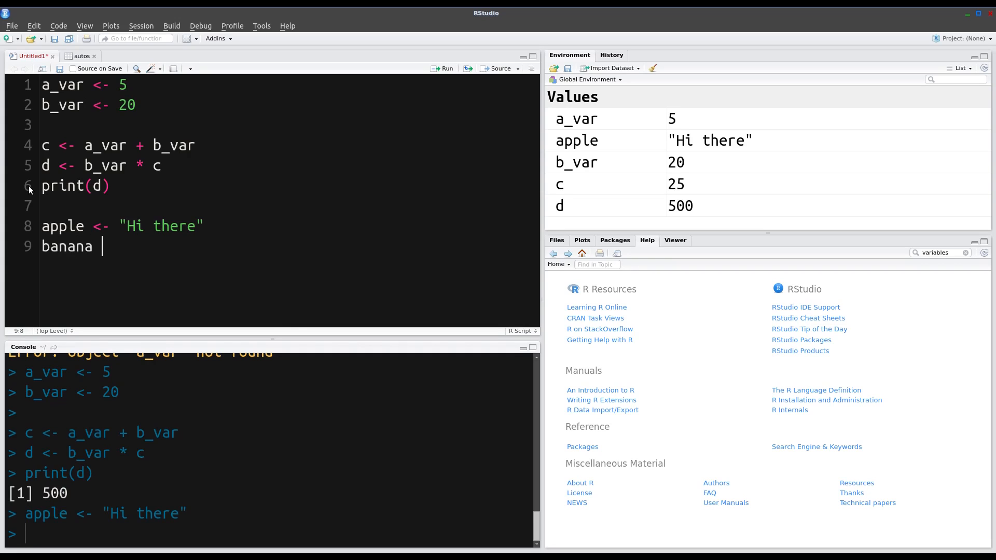
text(<-)
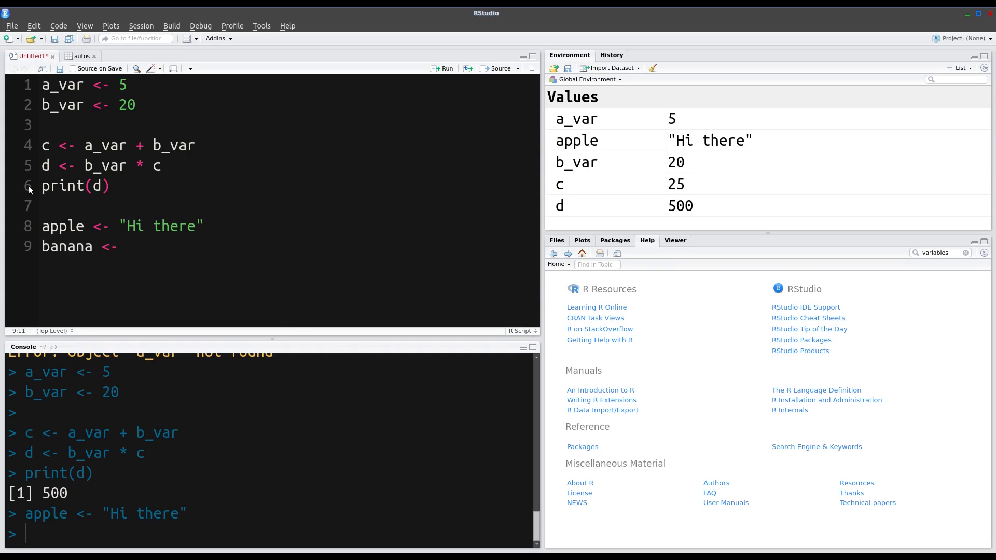
text(")
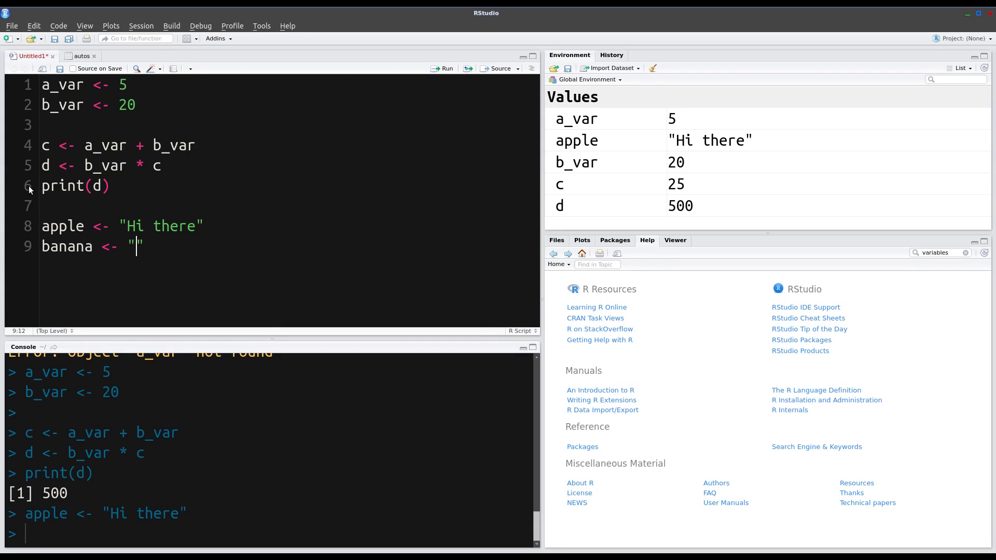
text(AJ)
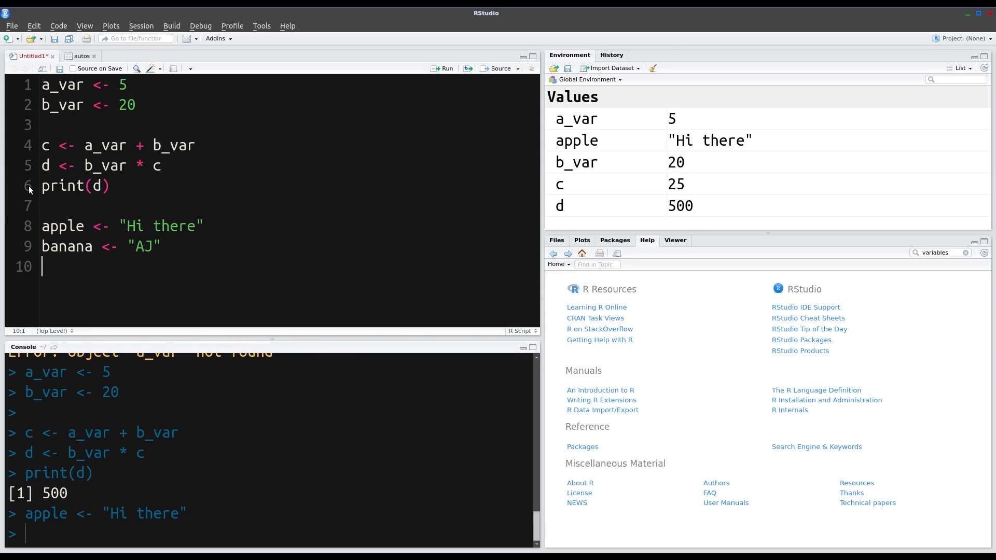
Step: Type kiwi <- paste(apple, banana) on line 10, completing paste from autocomplete
text(kiw)
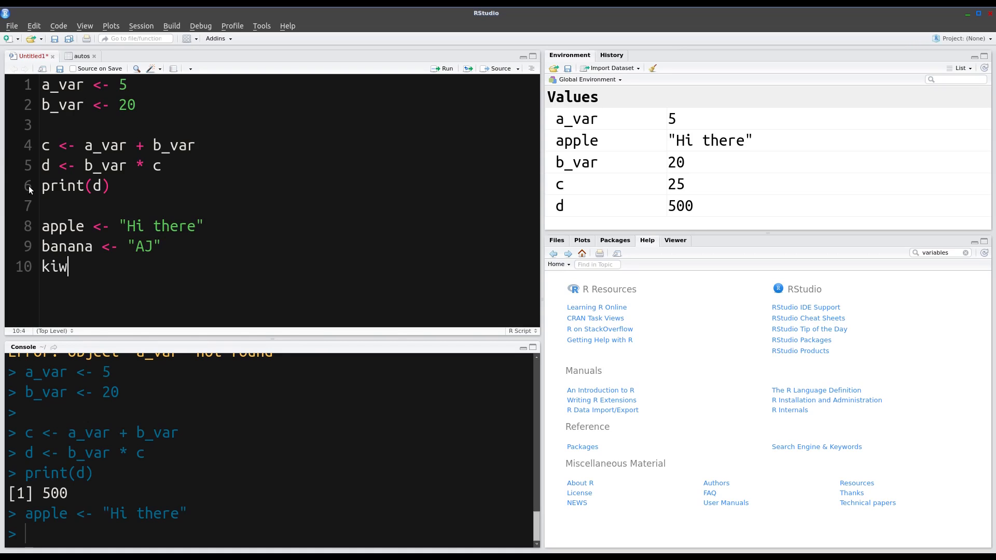
text(i)
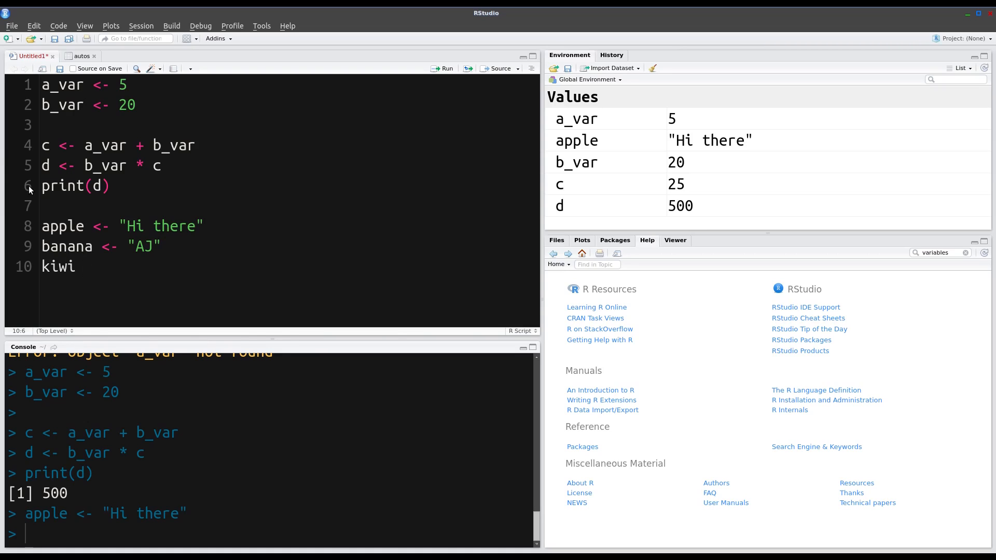
text(<-)
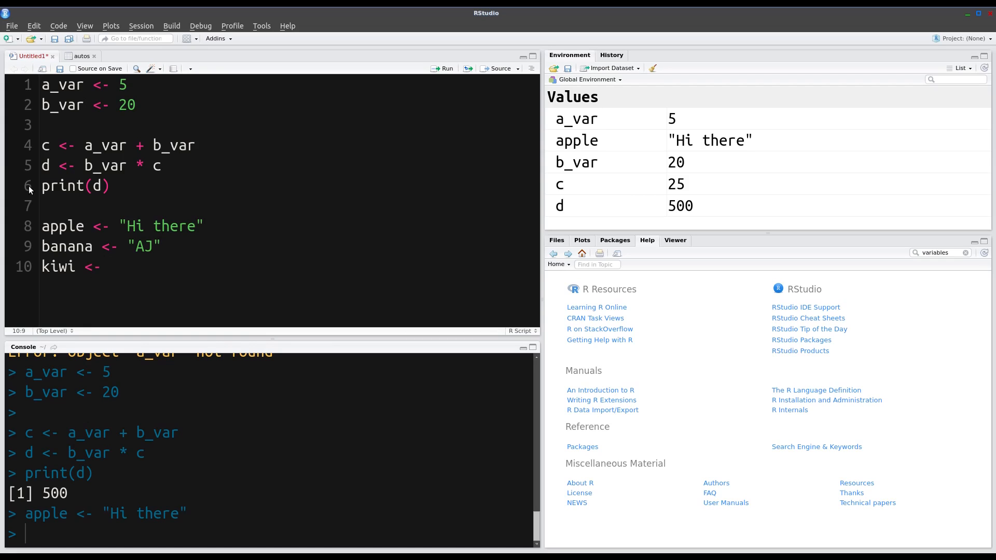
text(pas)
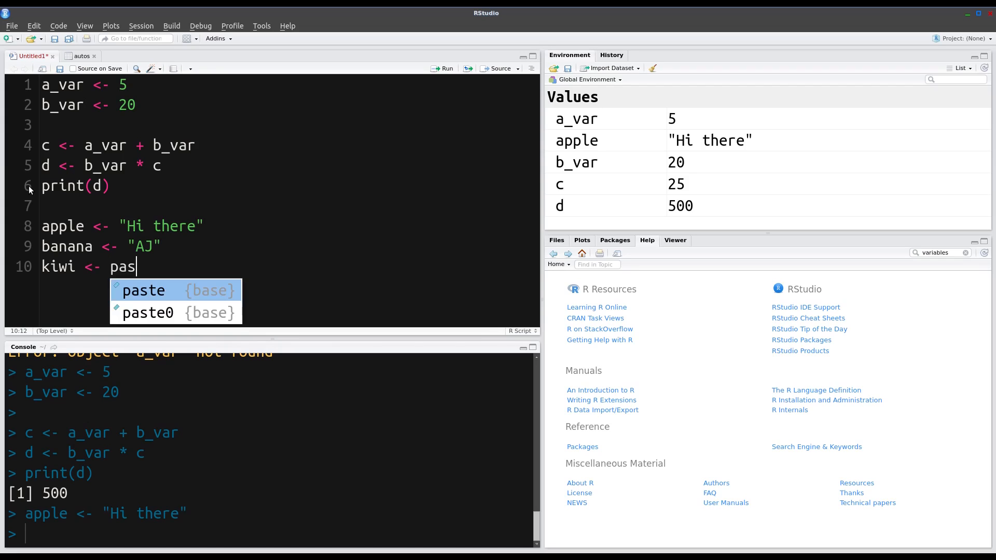
click(144, 291)
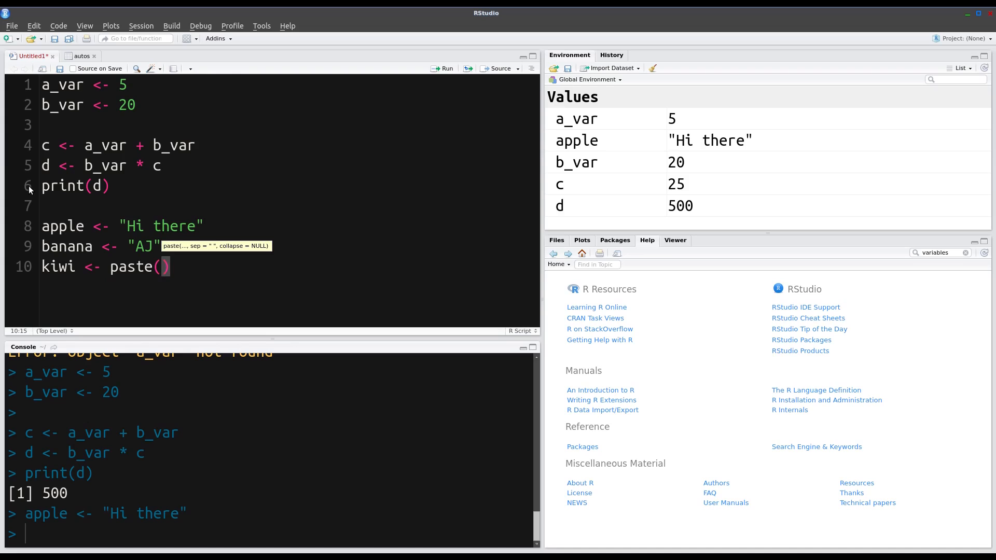
text(apple, b)
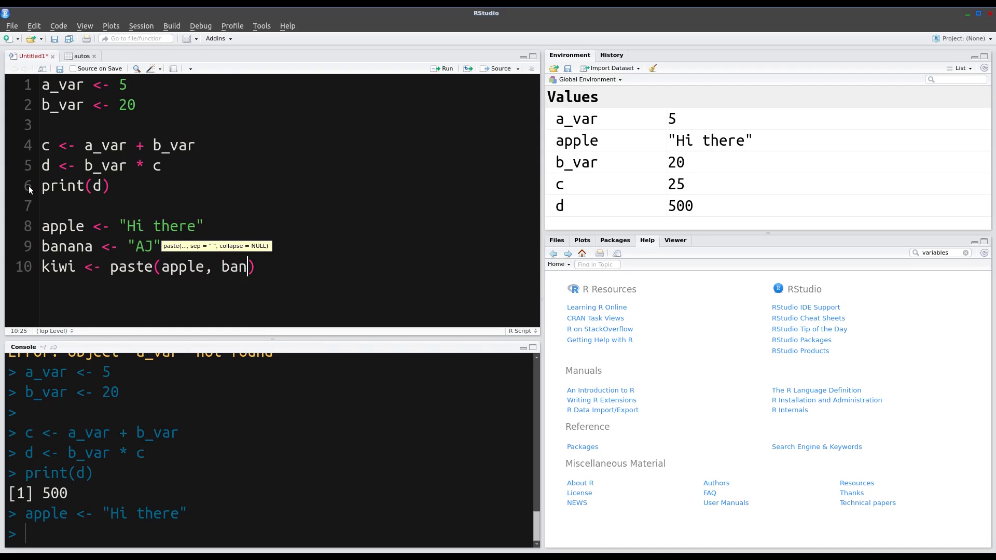
text(ana)
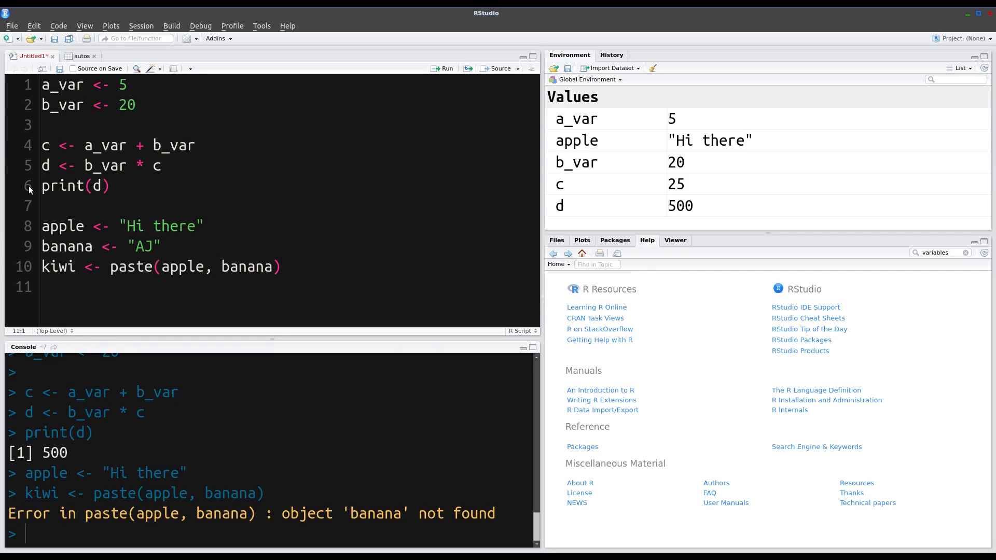
Step: Run the banana line 9, then rerun the kiwi line 10
click(77, 247)
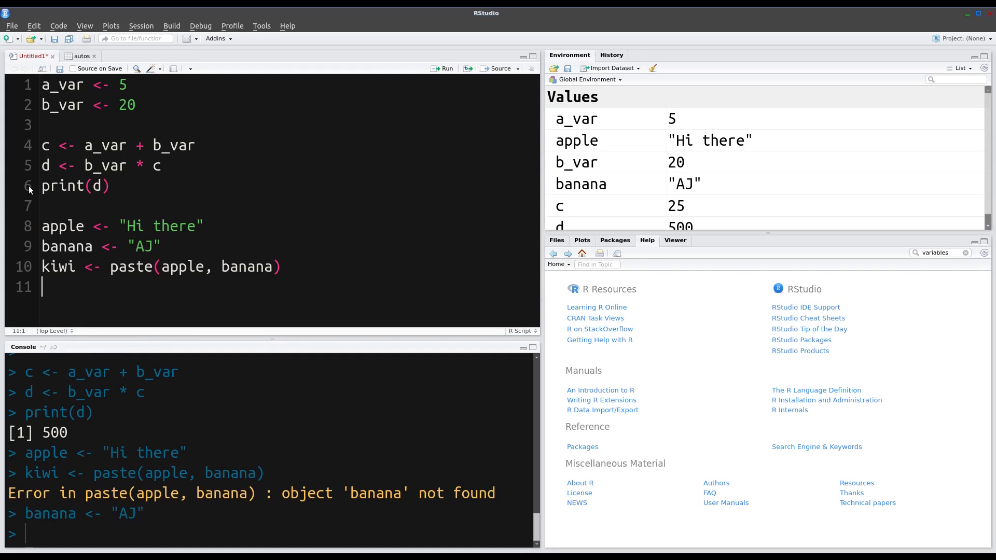
click(153, 267)
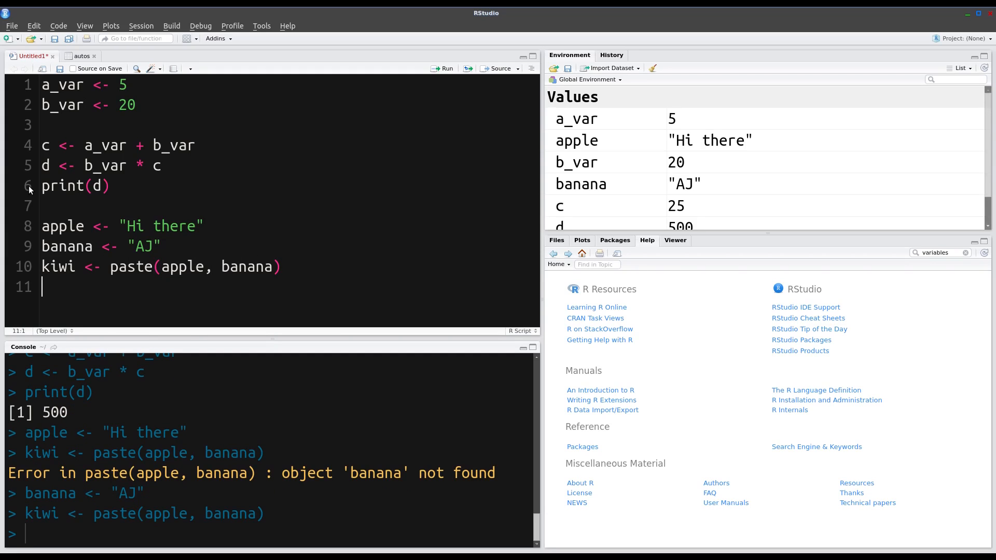
mouse_move(607, 210)
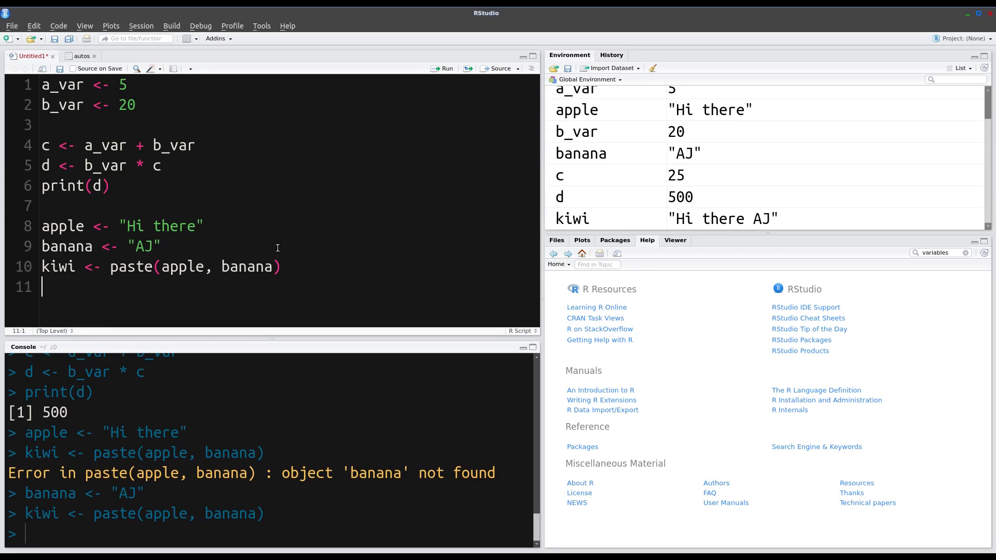
mouse_move(100, 291)
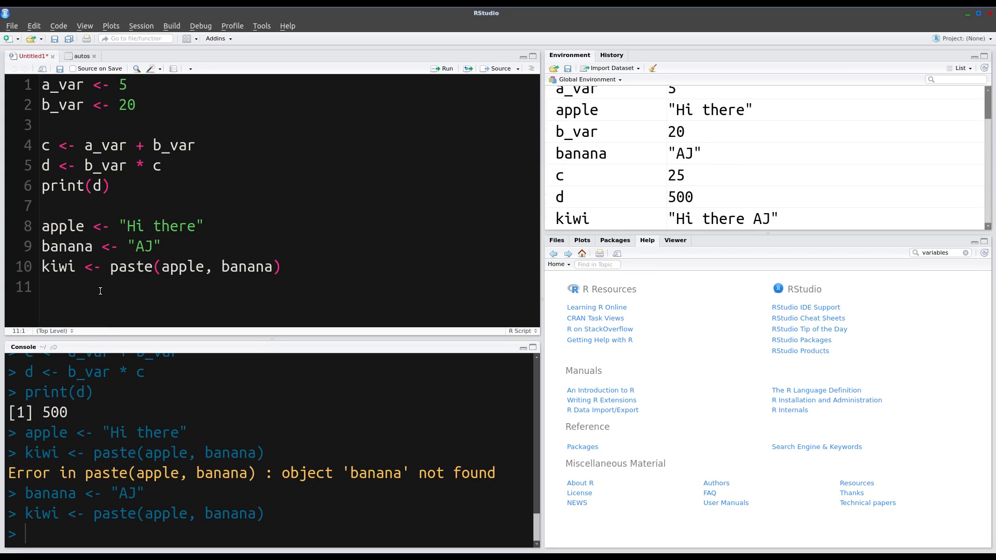
Step: Type print(kiwi) on line 11 of the script
text(print)
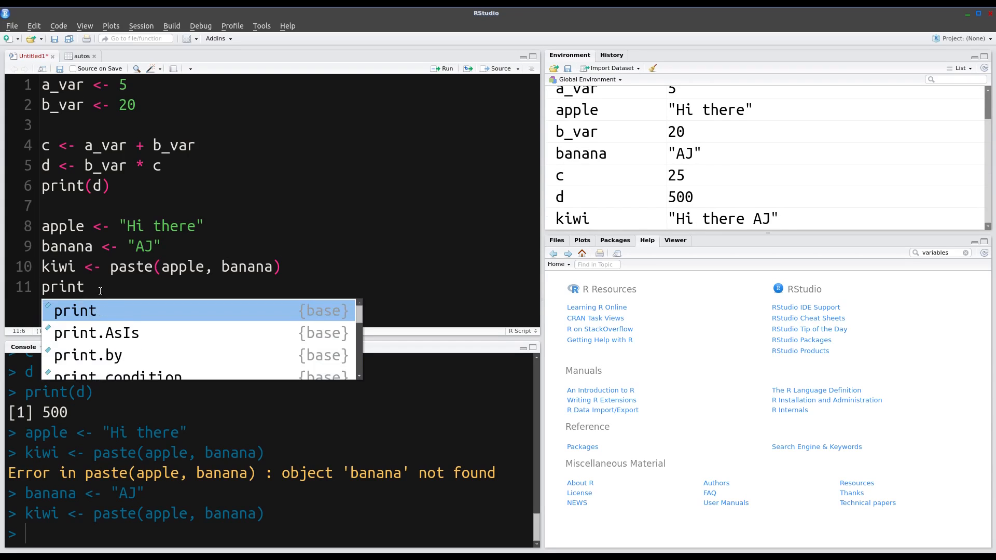
text((ki)
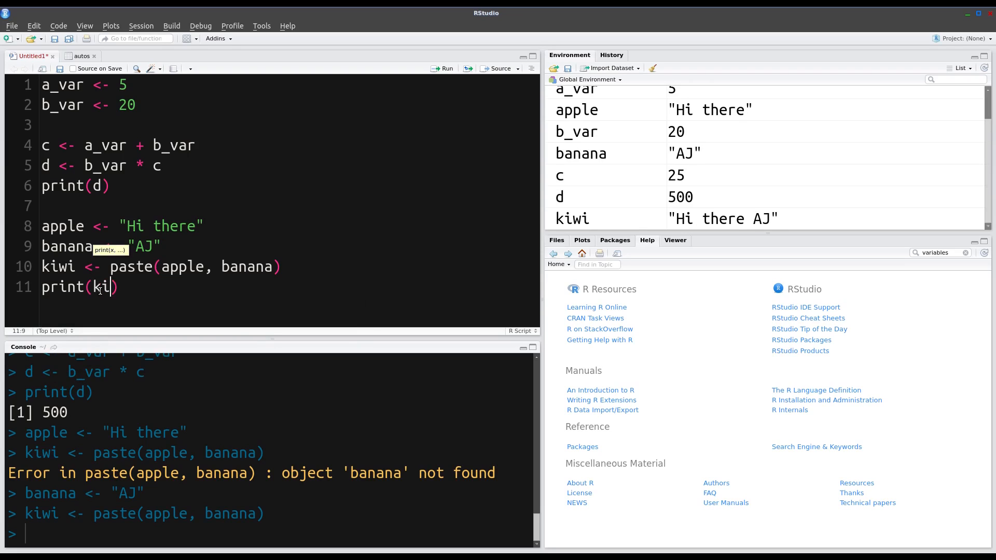
text(wi)
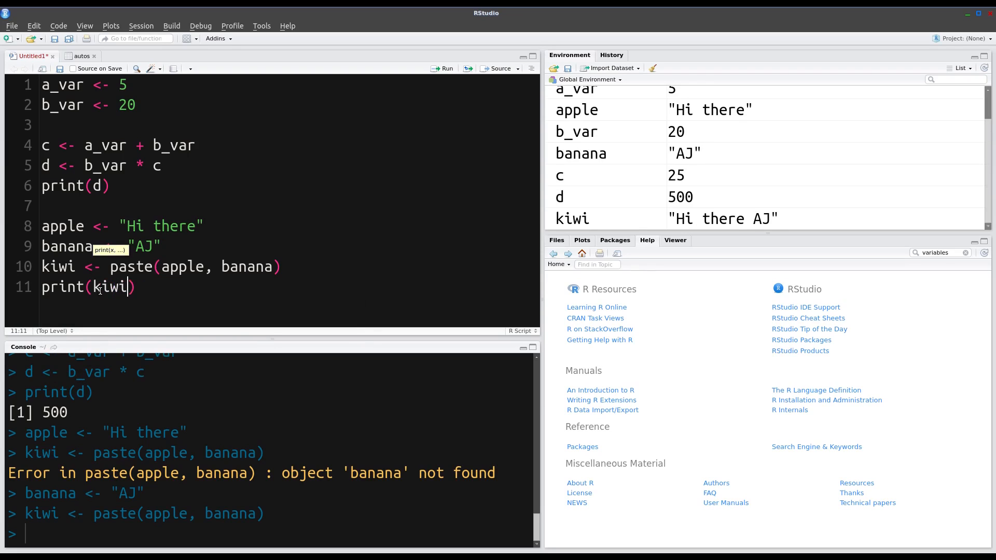